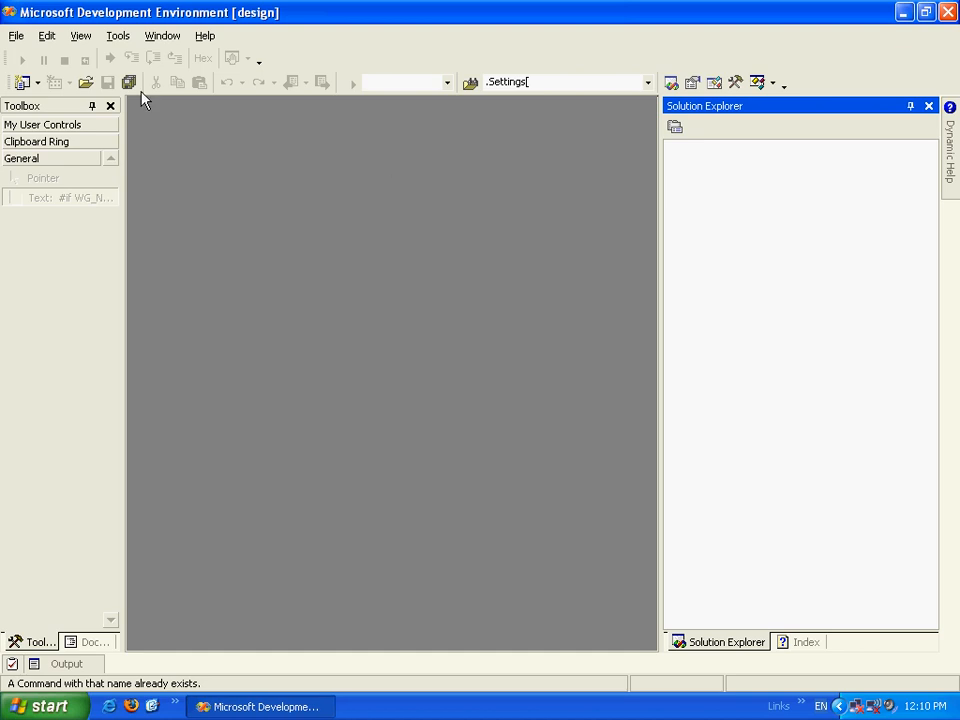
Step: Create a new WebGUI Application project located at WebGUIConfig
left_click(16, 36)
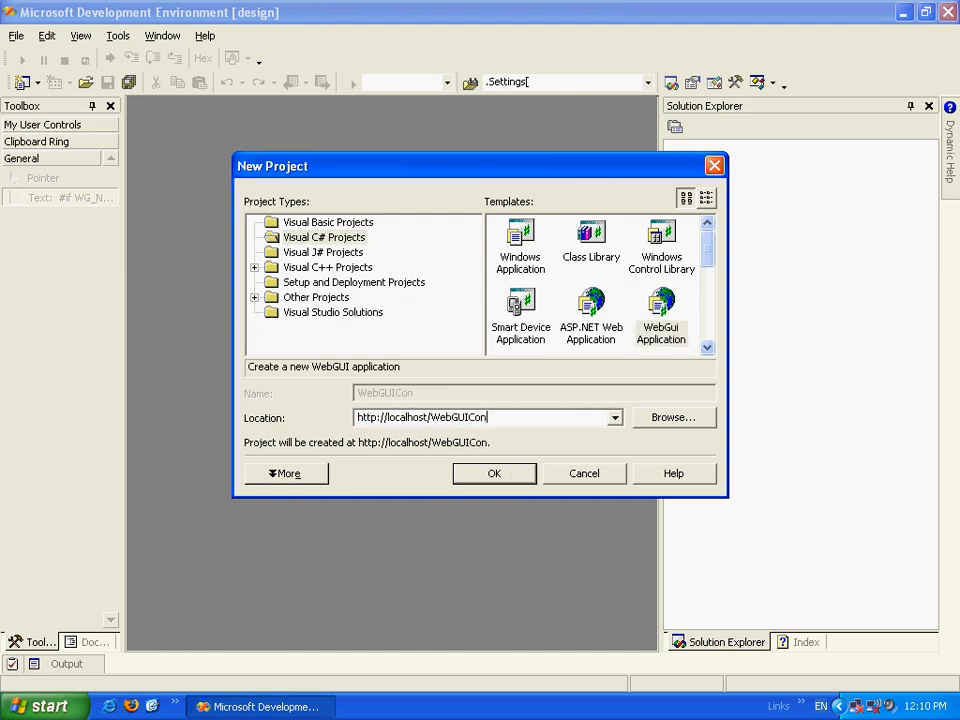
left_click(492, 472)
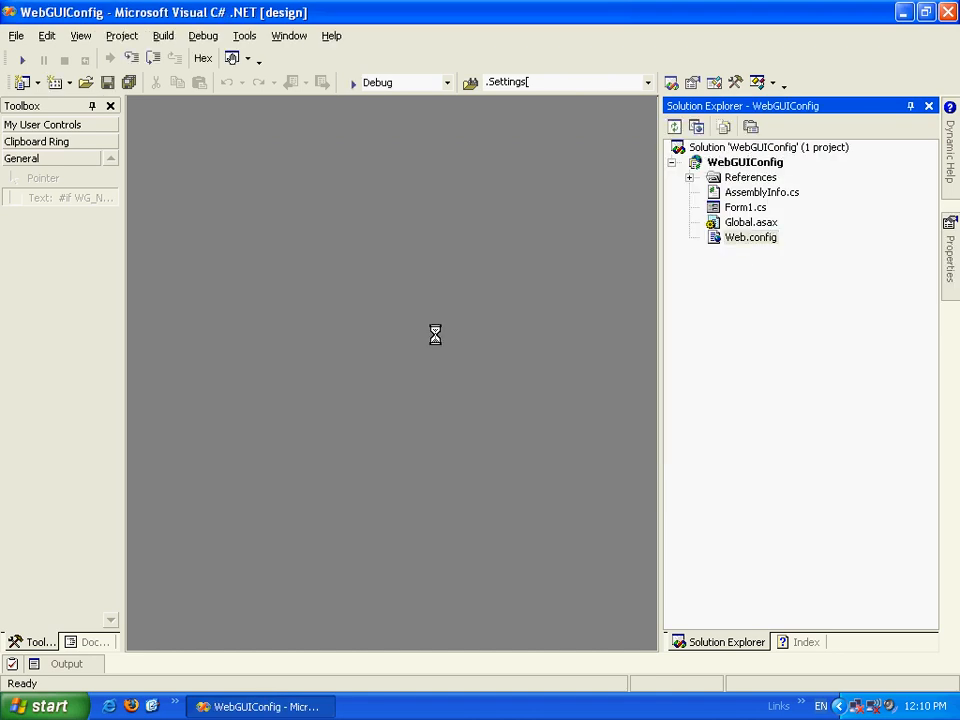
Step: Open Web.config and locate the Applications entry mapping Form1 to WebGUIConfig.Form1
double_click(750, 236)
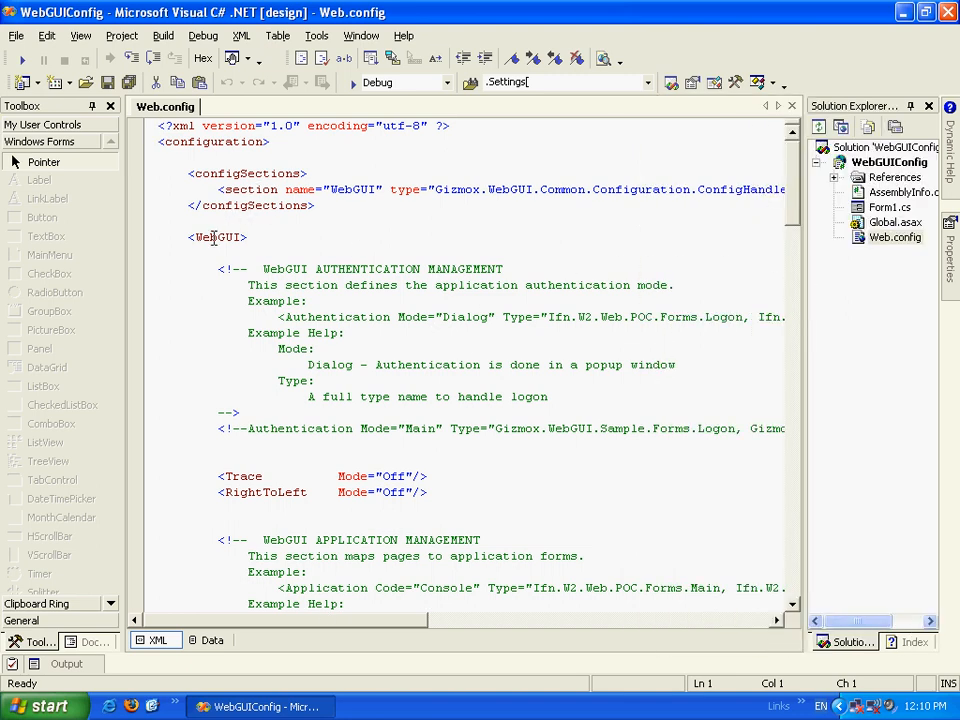
double_click(216, 236)
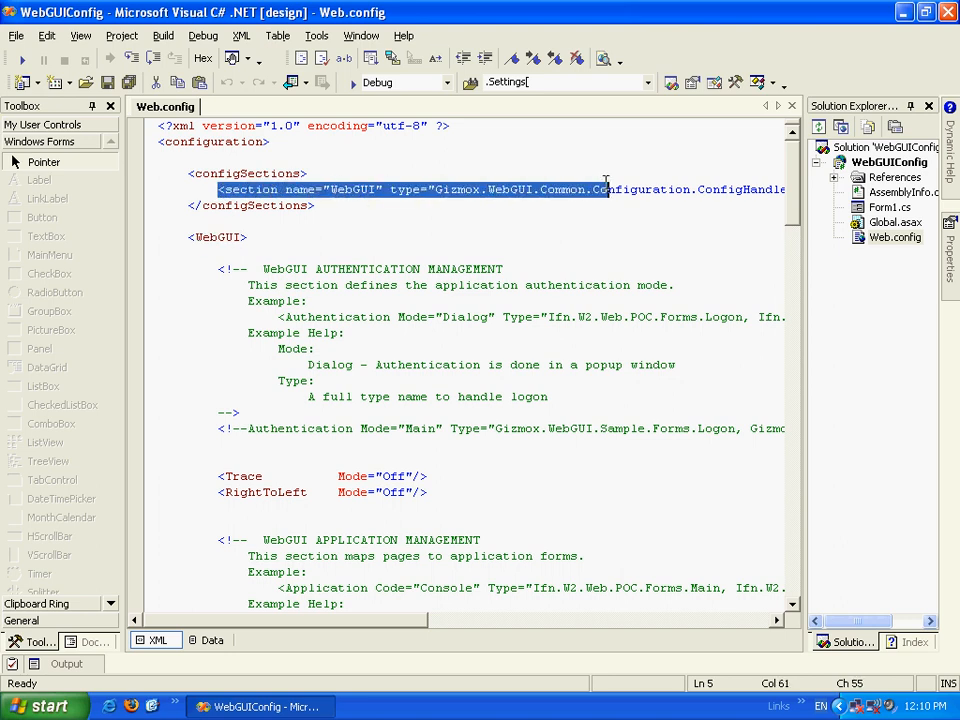
scroll("down", 3)
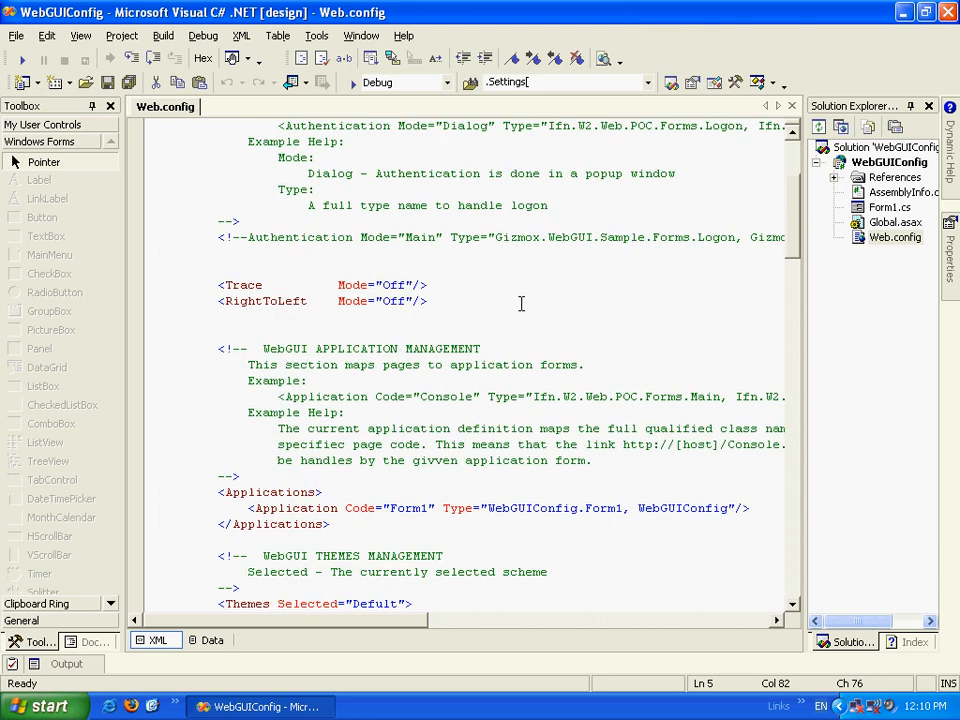
scroll("down", 3)
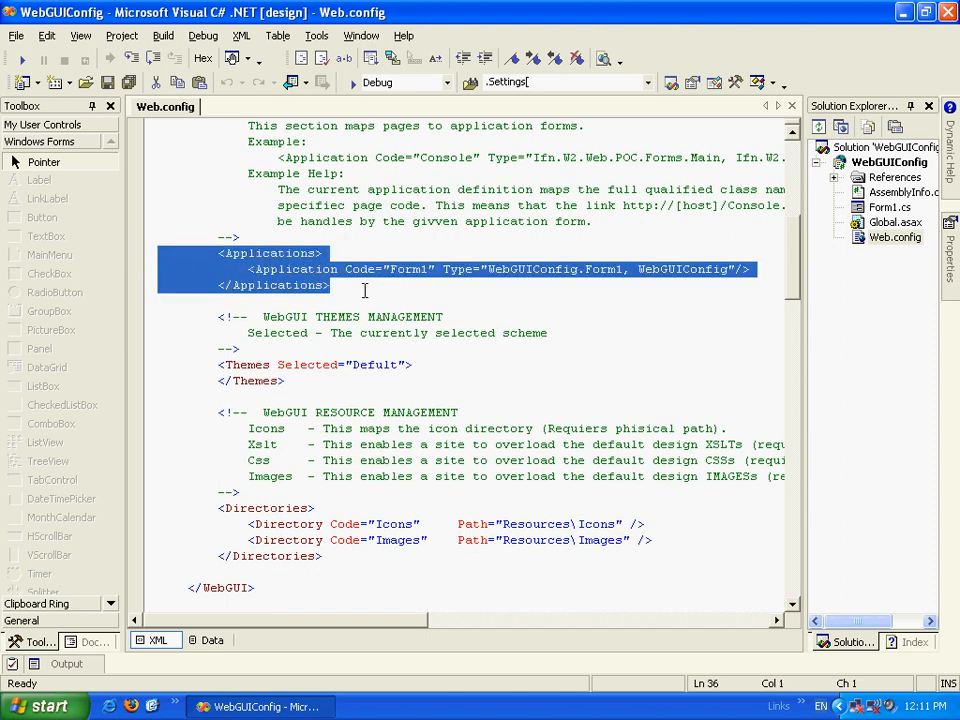
mouse_move(270, 276)
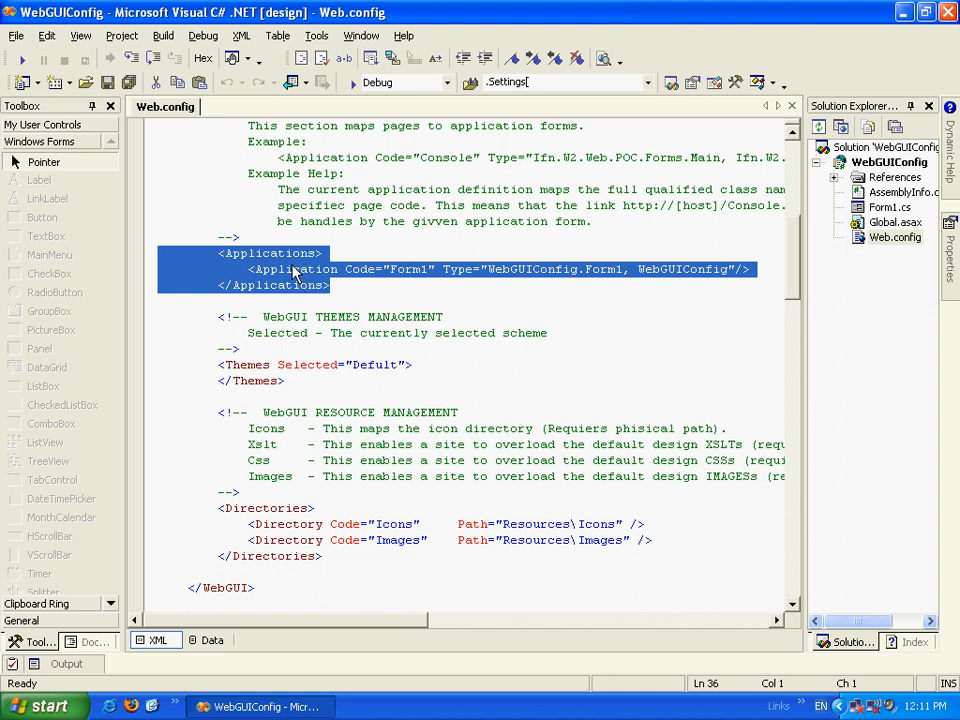
left_click(250, 268)
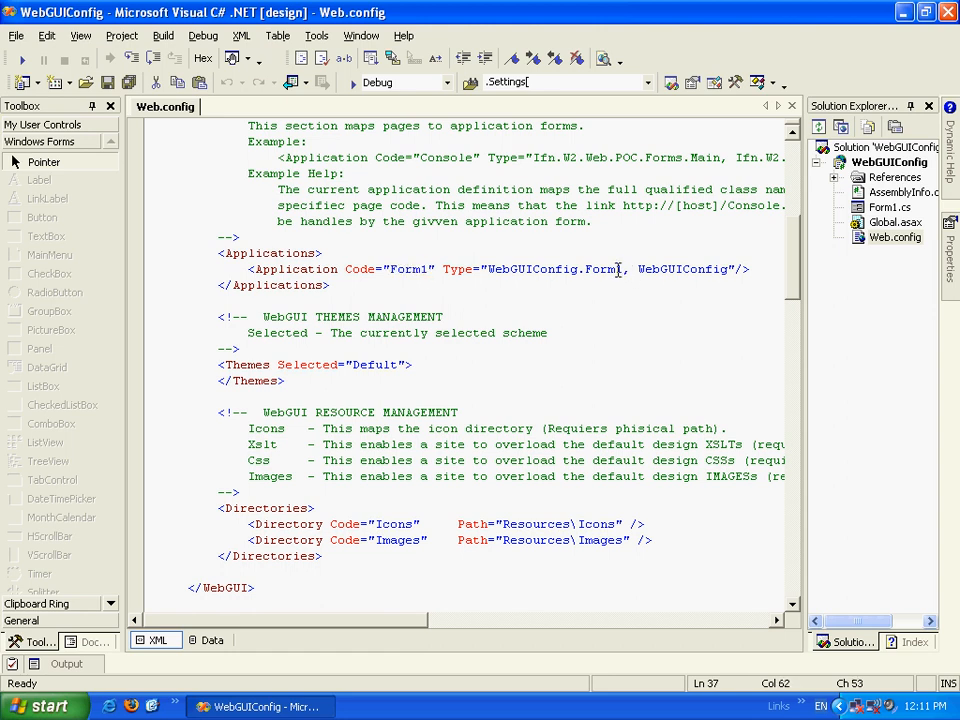
double_click(550, 268)
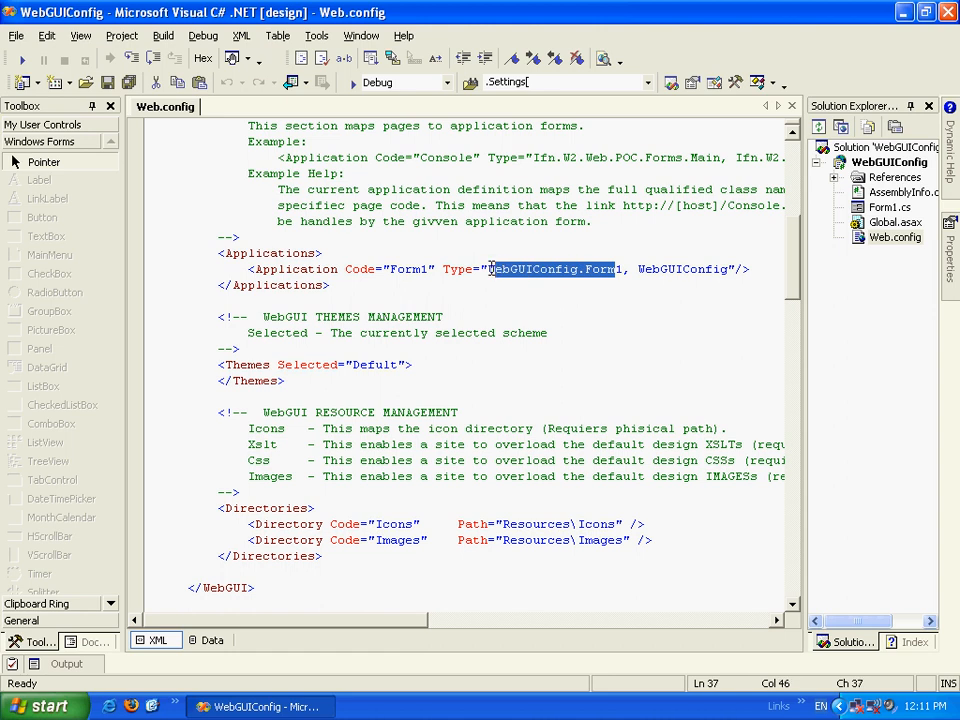
Step: Draw a label on Form1 reading 'Form1' in a 72-point font
left_click(888, 206)
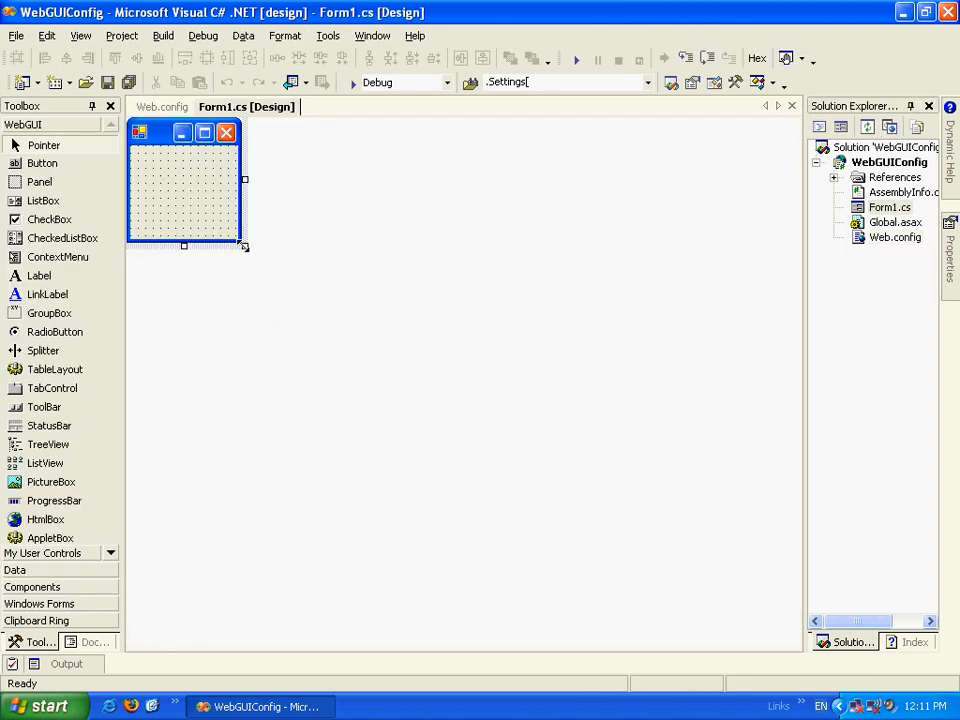
left_click_drag(244, 246, 504, 510)
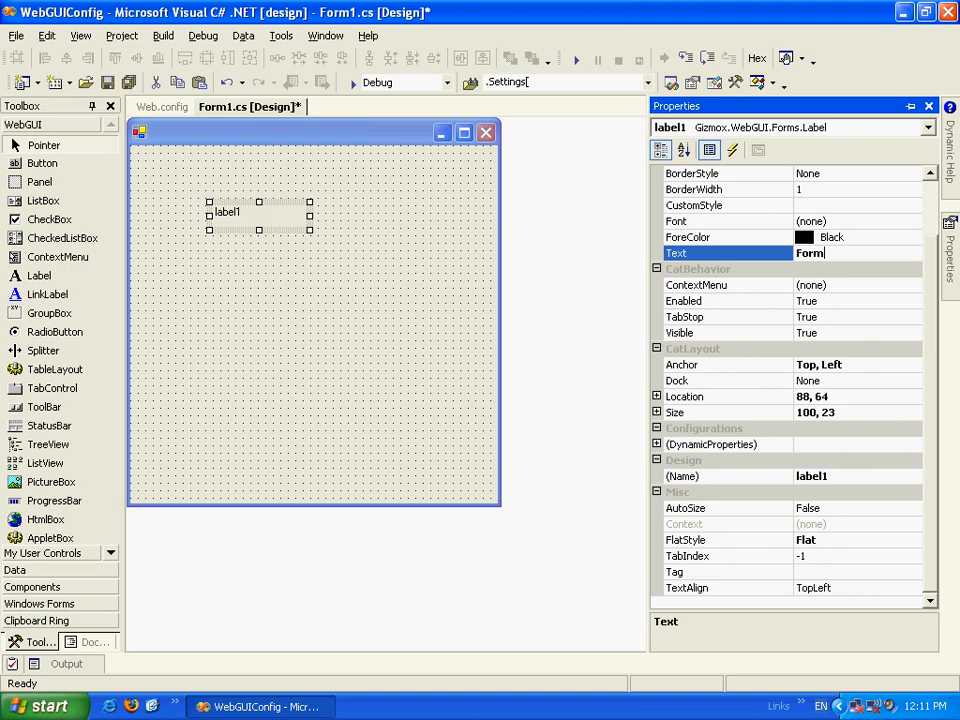
left_click(728, 220)
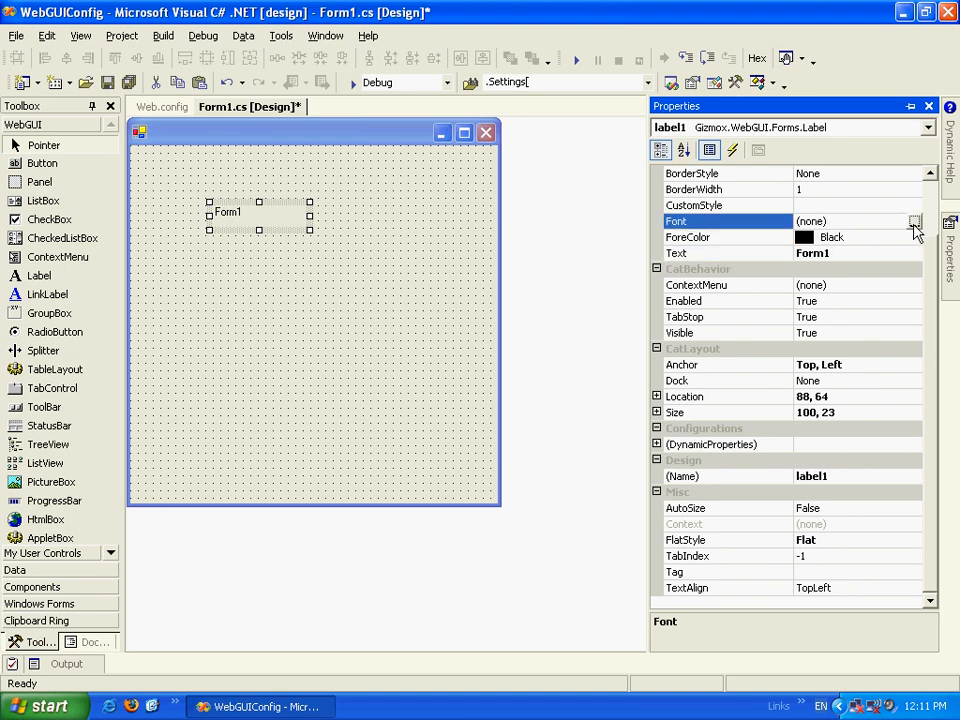
left_click(914, 220)
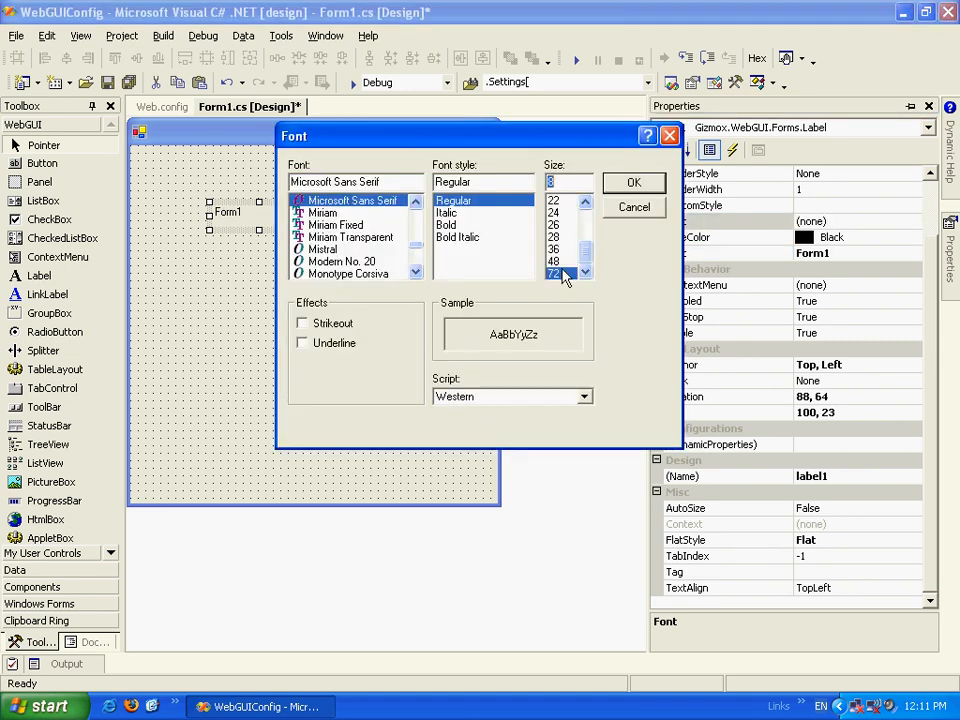
left_click(634, 182)
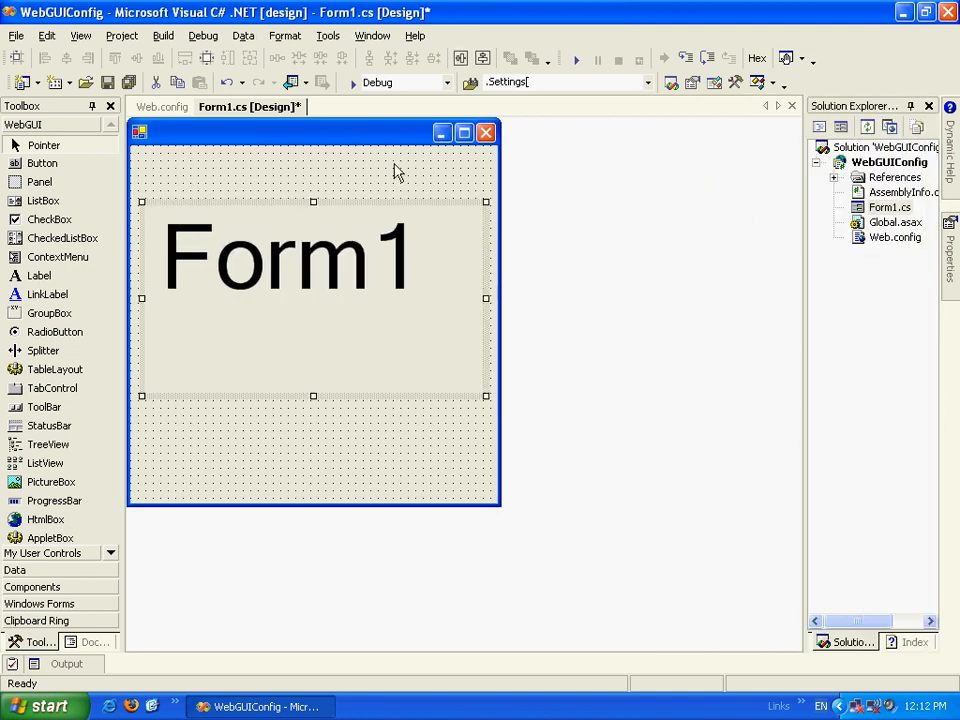
Step: Add a new WebGUI Form named Form2.cs to the project and show it in the designer
right_click(888, 160)
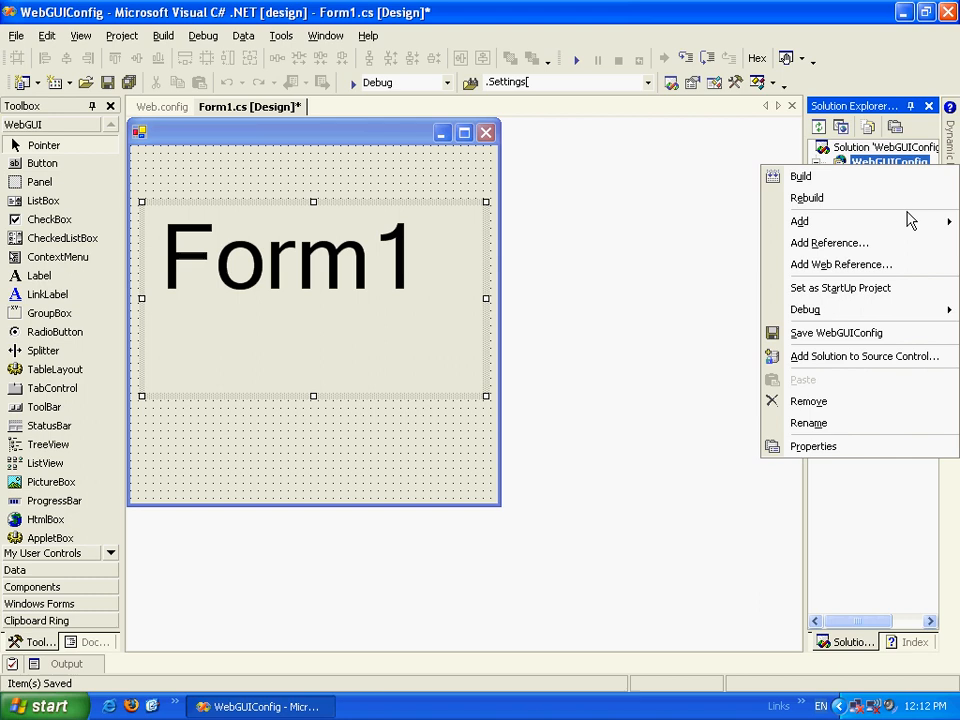
left_click(800, 220)
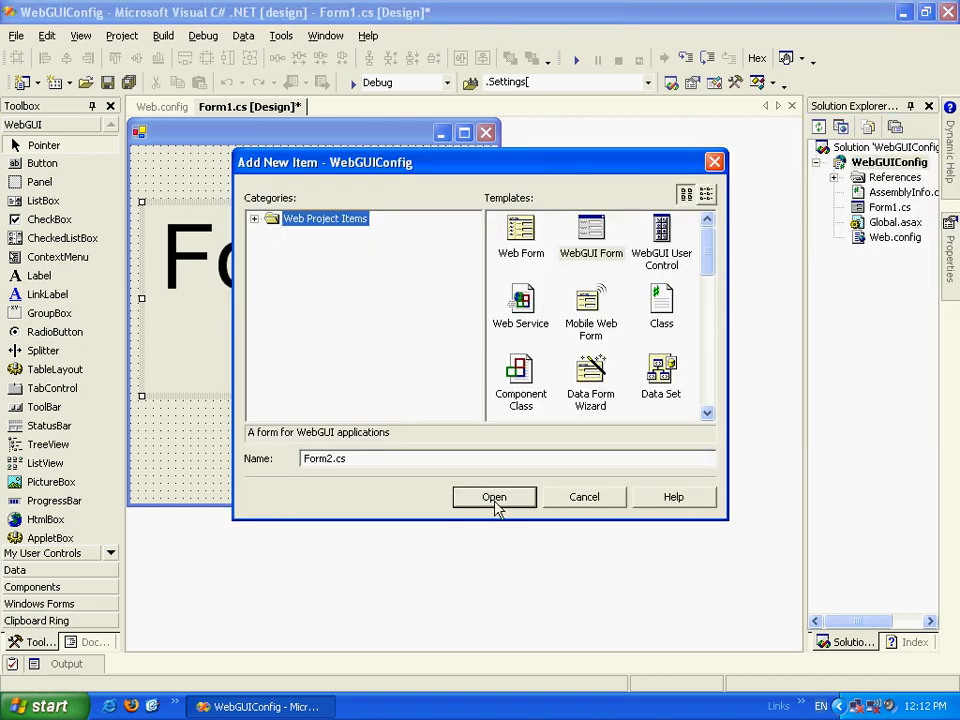
left_click(494, 496)
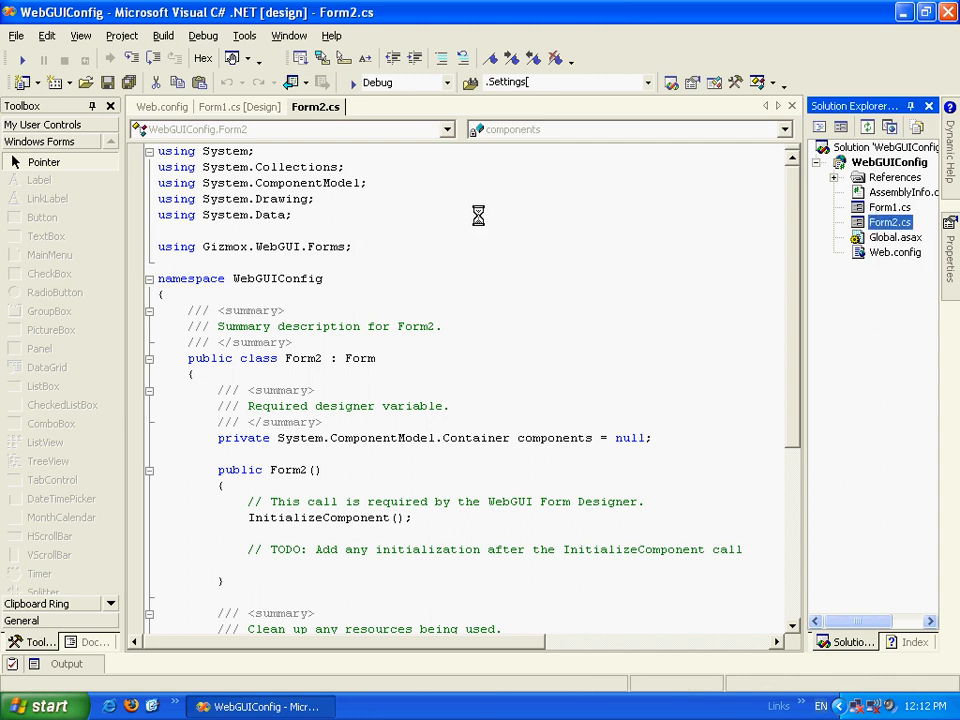
left_click(392, 108)
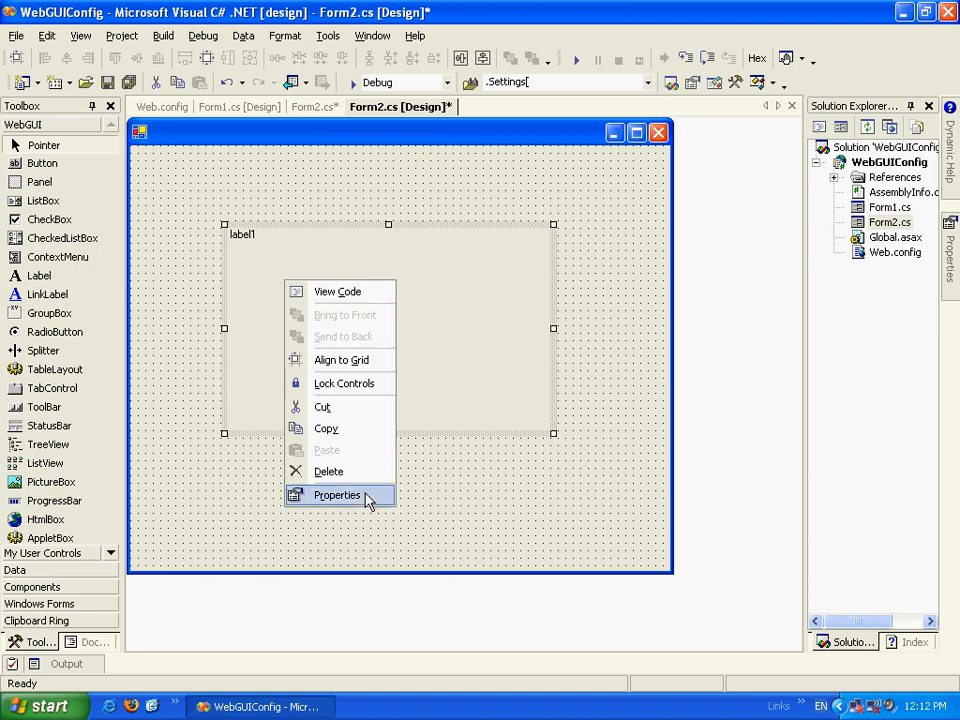
Step: Set Form2's label text to 'Form2' in a 72-point font and save the form
left_click(336, 496)
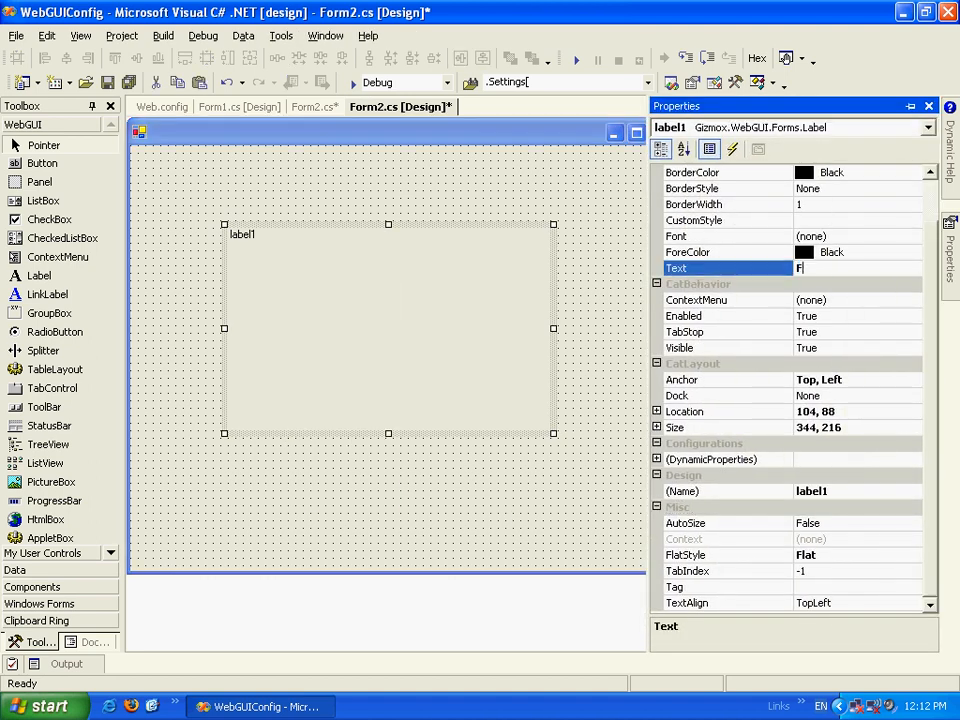
type("Form2")
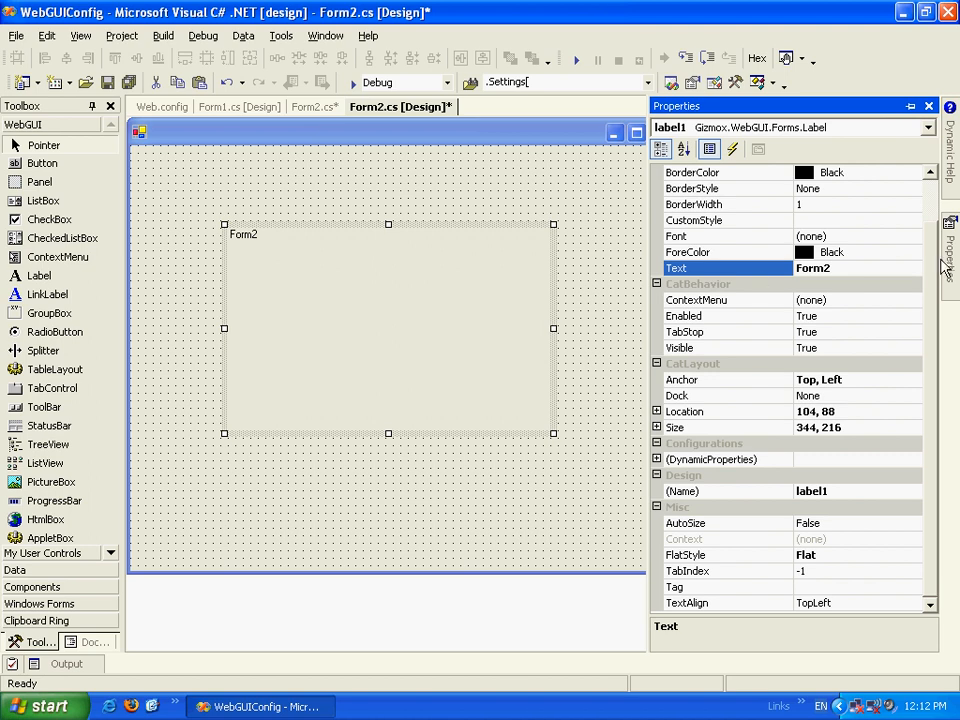
left_click(676, 284)
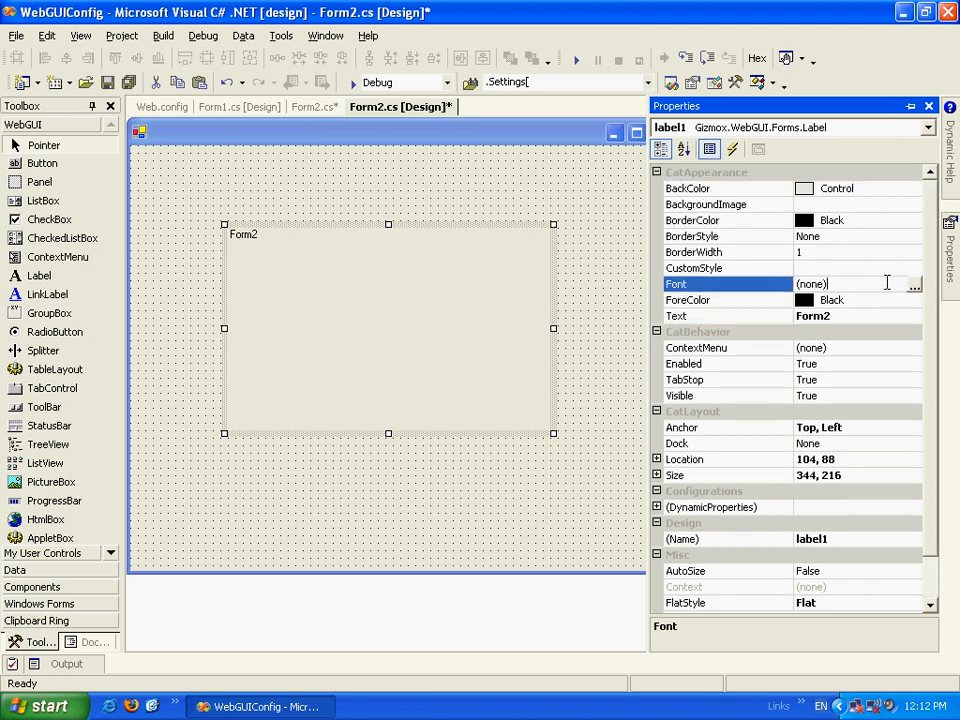
left_click(912, 284)
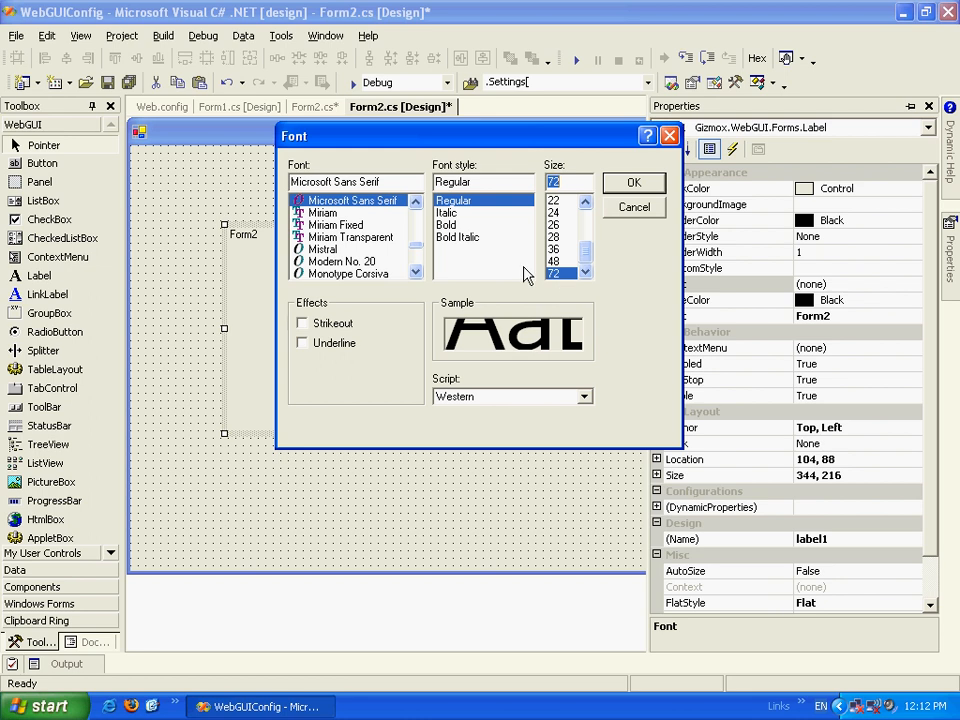
left_click(634, 182)
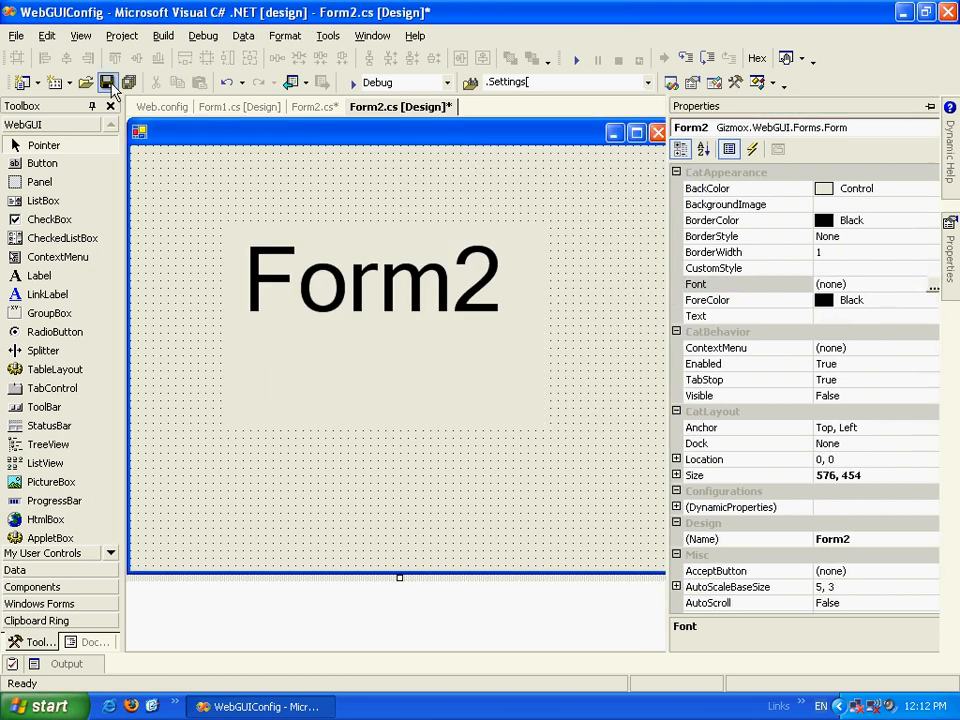
left_click(108, 82)
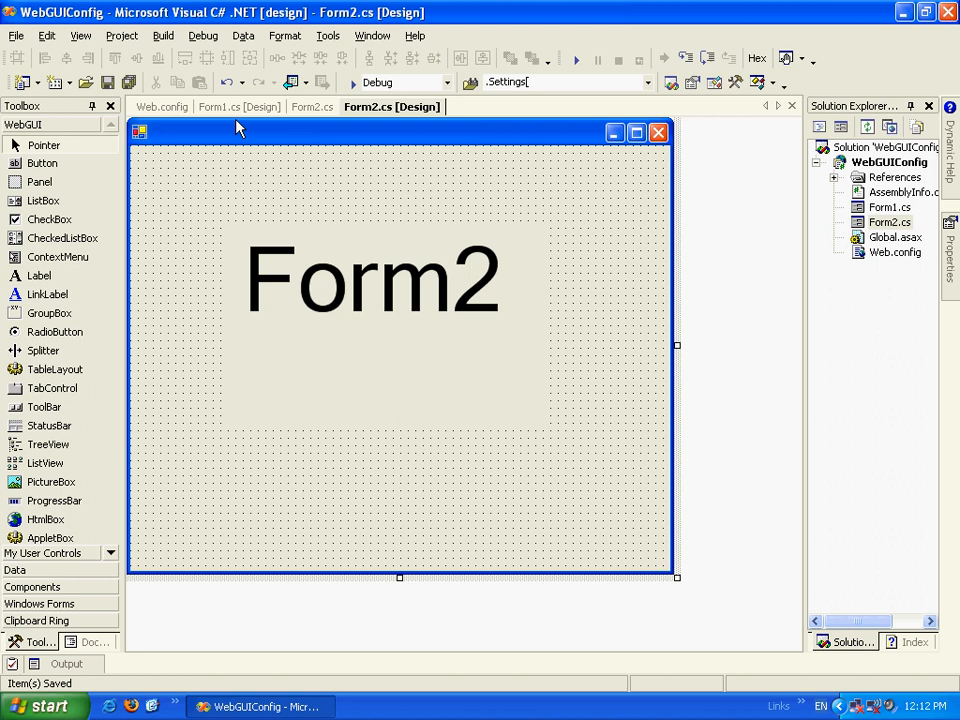
Step: Change the second Web.config Application entry's Type to WebGUIConfig.Form2 and save
left_click(162, 108)
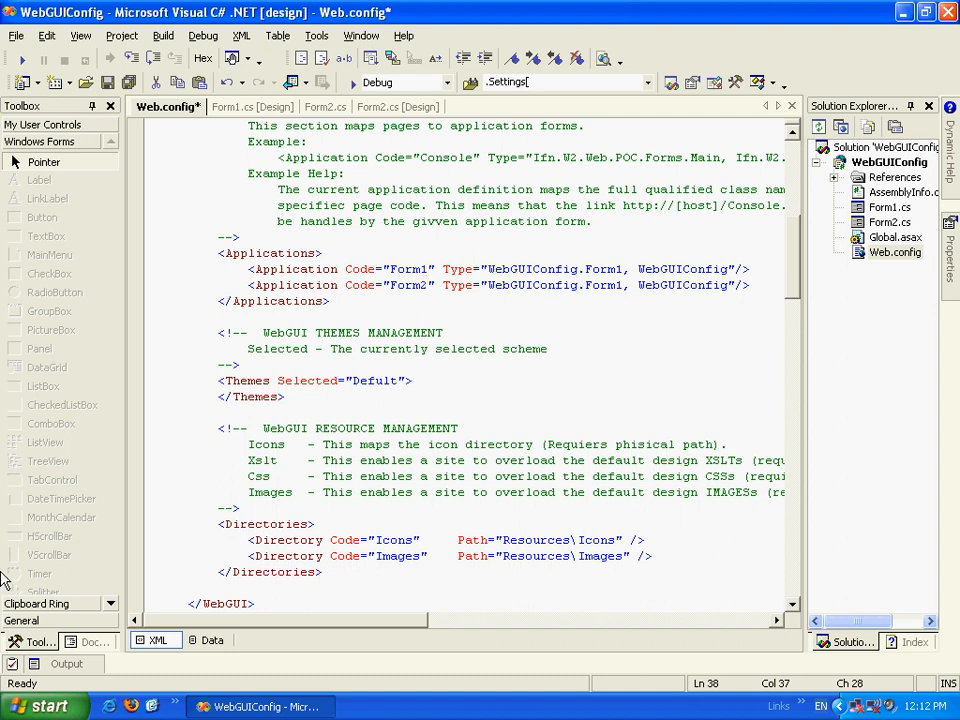
left_click(620, 284)
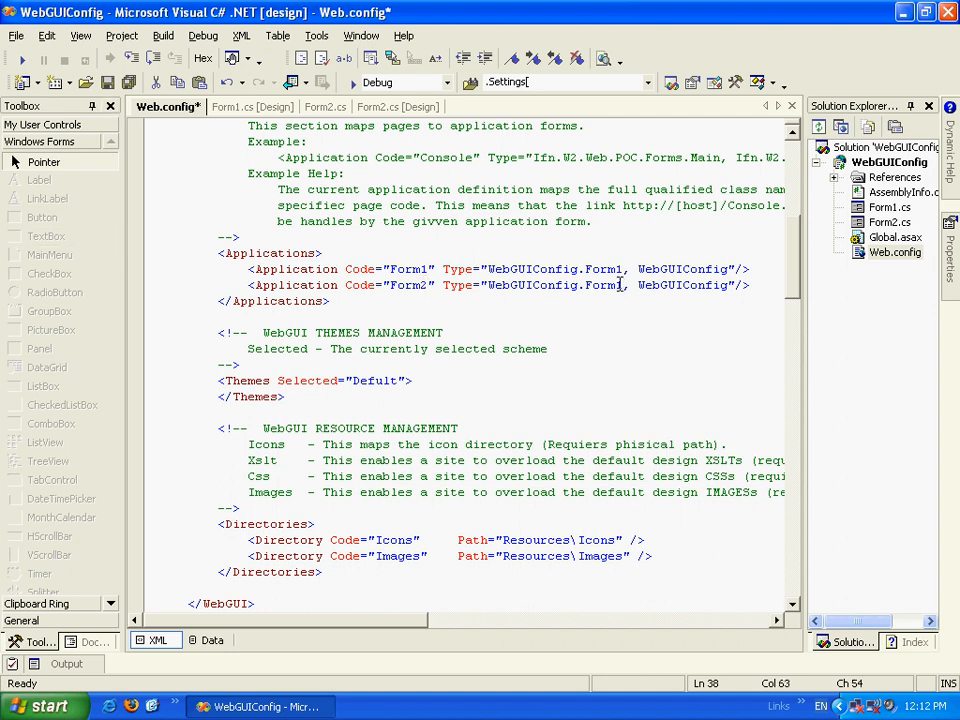
key("ctrl+s")
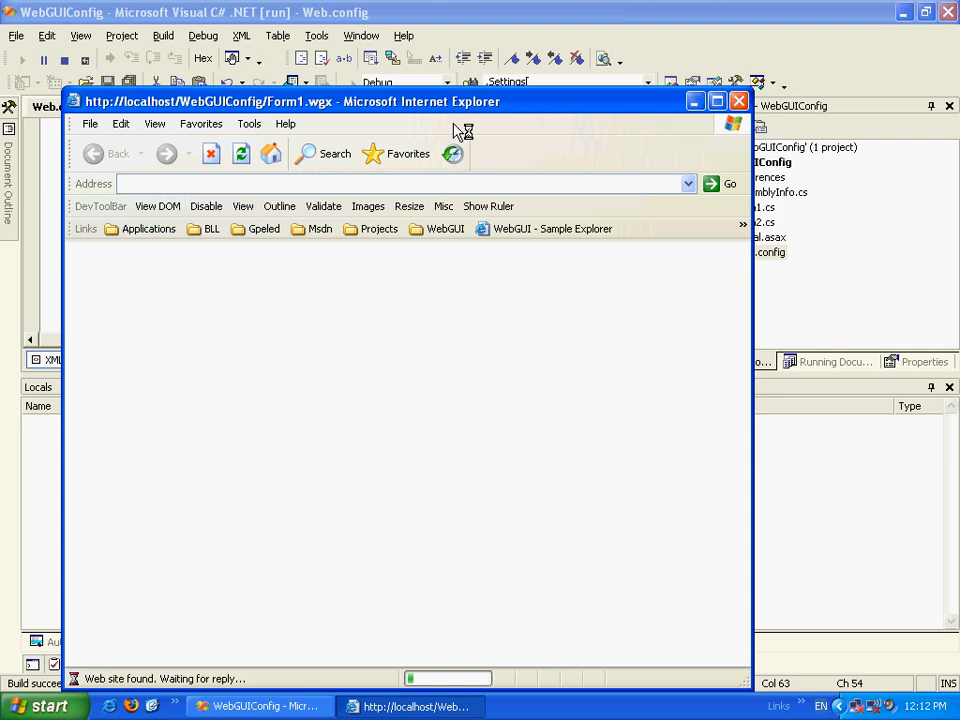
mouse_move(332, 118)
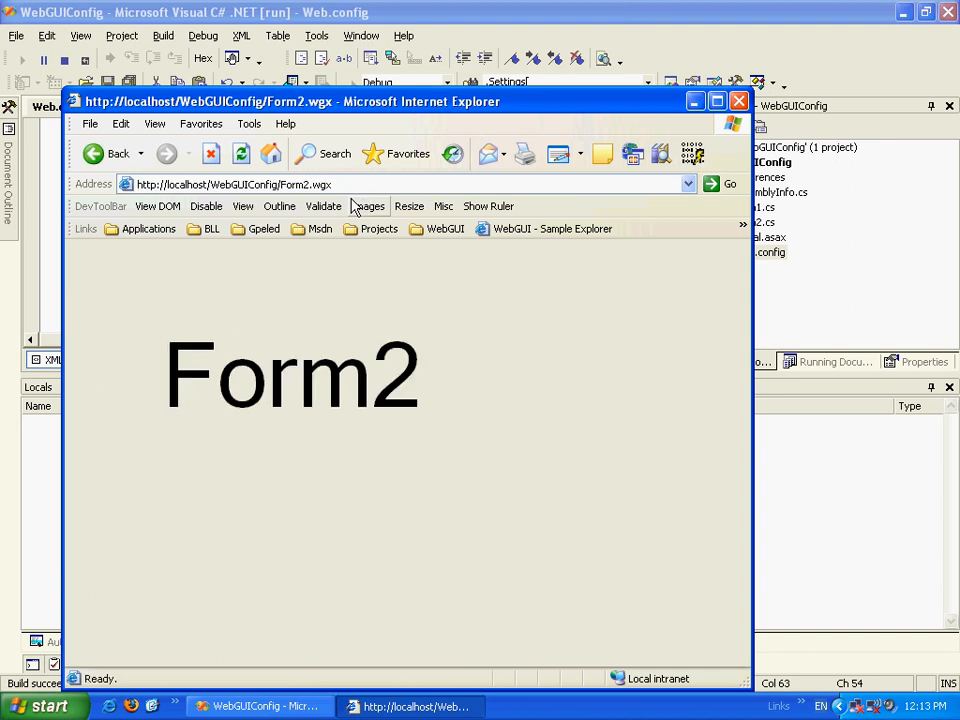
Step: Close Internet Explorer after confirming Form2.wgx displays Form2
left_click(740, 100)
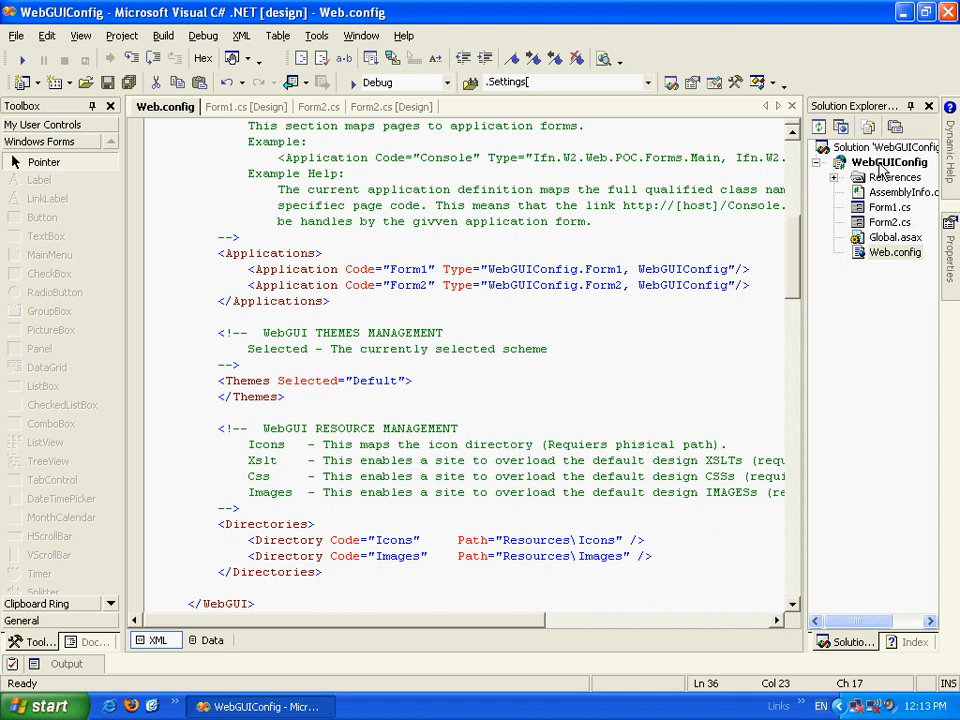
Step: Set the project's Debugging Start Page to Form2.wgx in the property pages
right_click(888, 162)
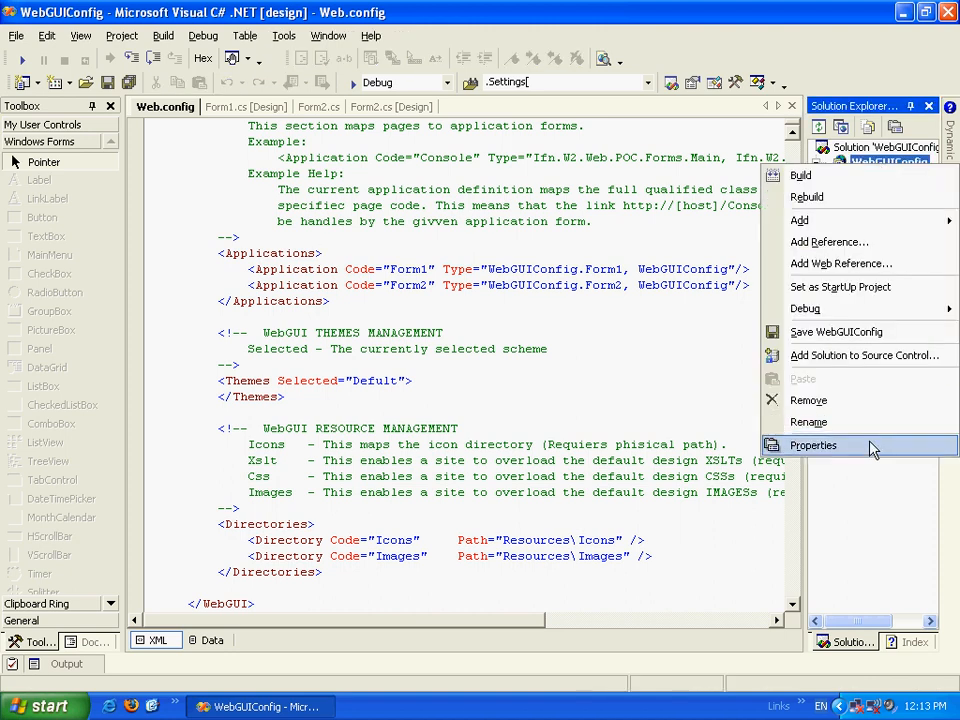
left_click(812, 444)
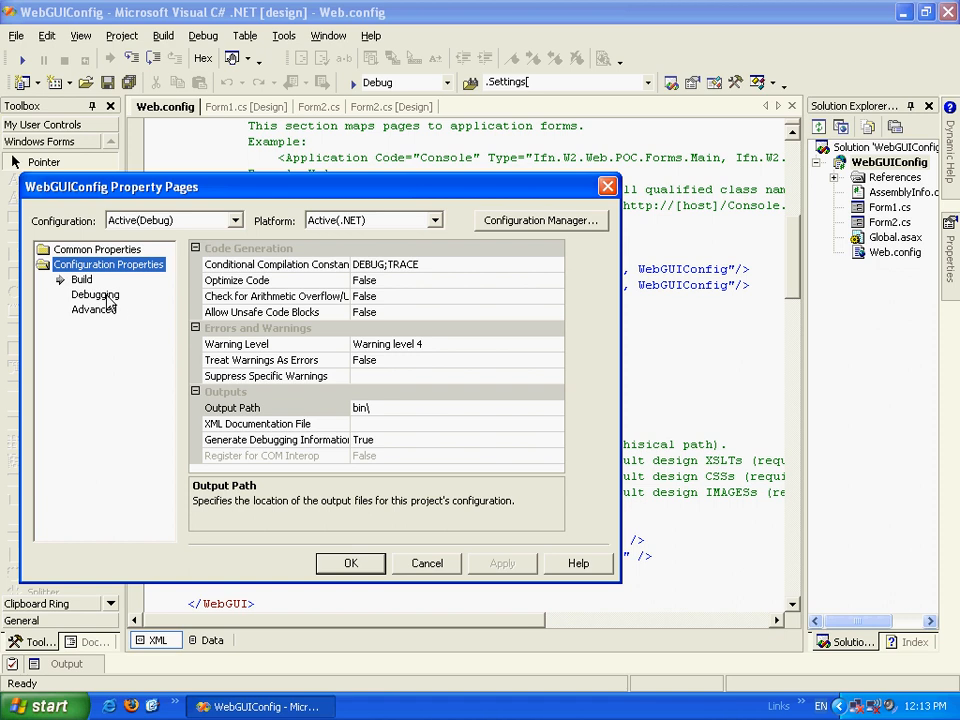
left_click(96, 294)
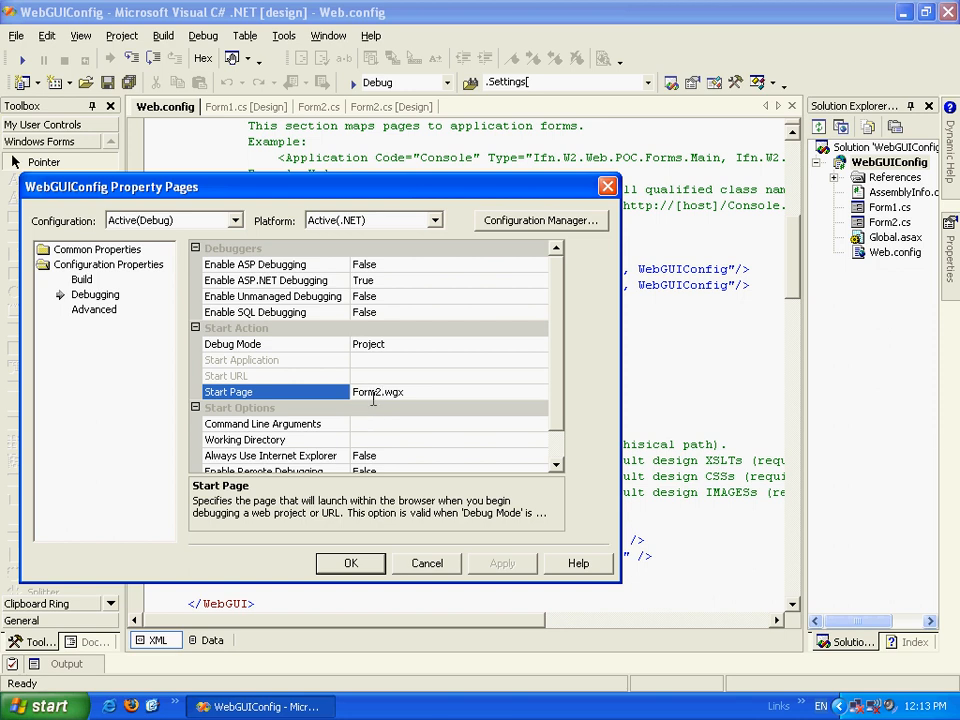
double_click(378, 390)
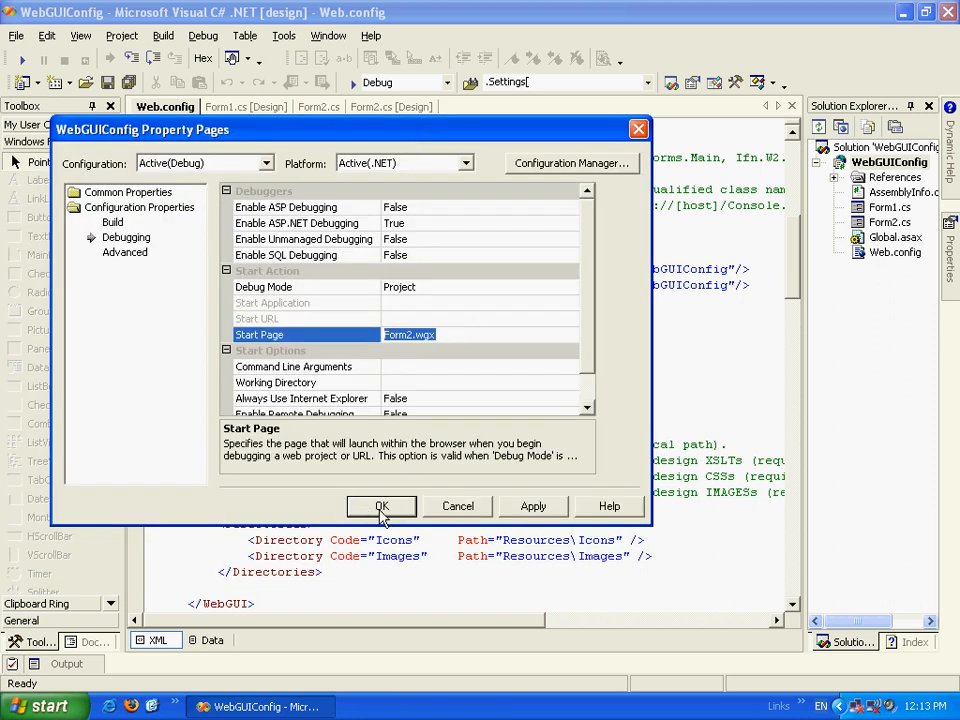
left_click(380, 506)
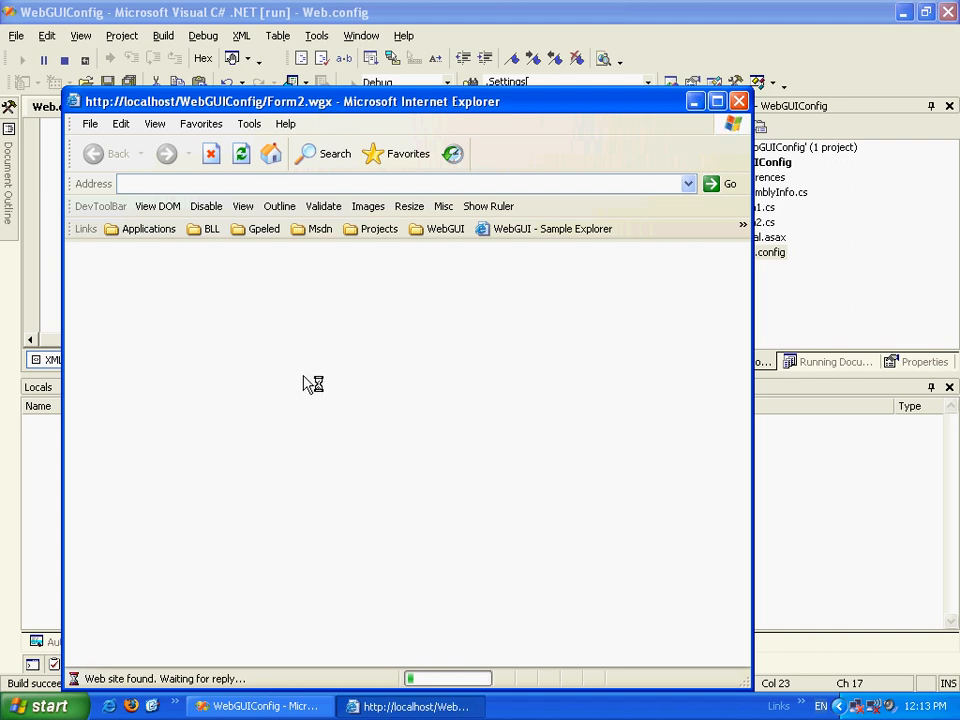
mouse_move(268, 374)
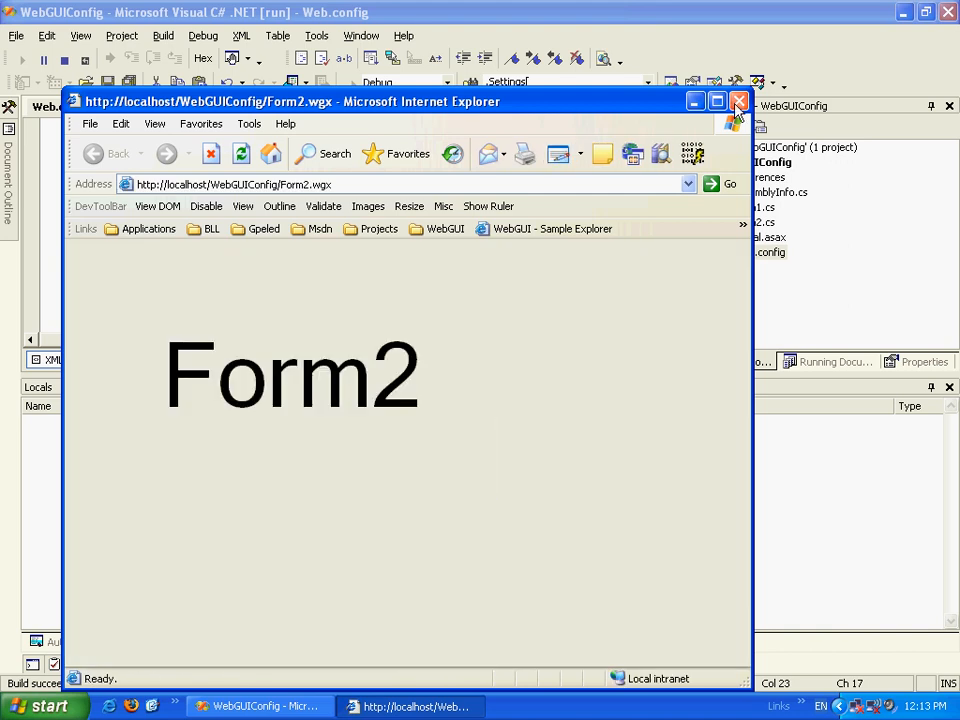
Step: Close Internet Explorer after it launched directly to Form2.wgx
left_click(738, 100)
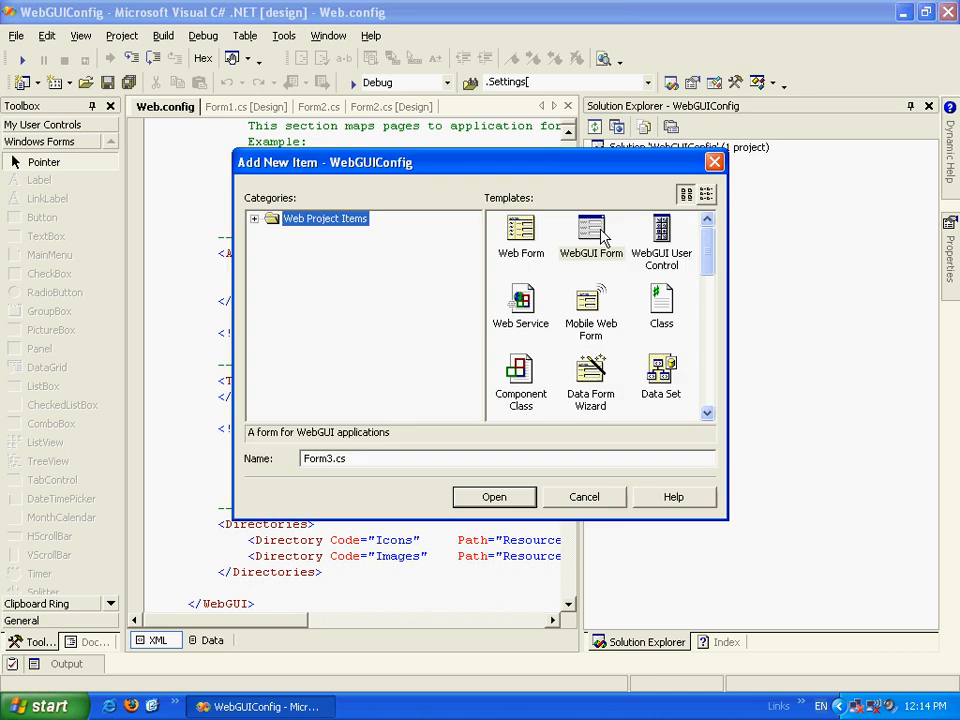
Step: Name the new WebGUI Form MyLogon.cs and create it
left_click(590, 236)
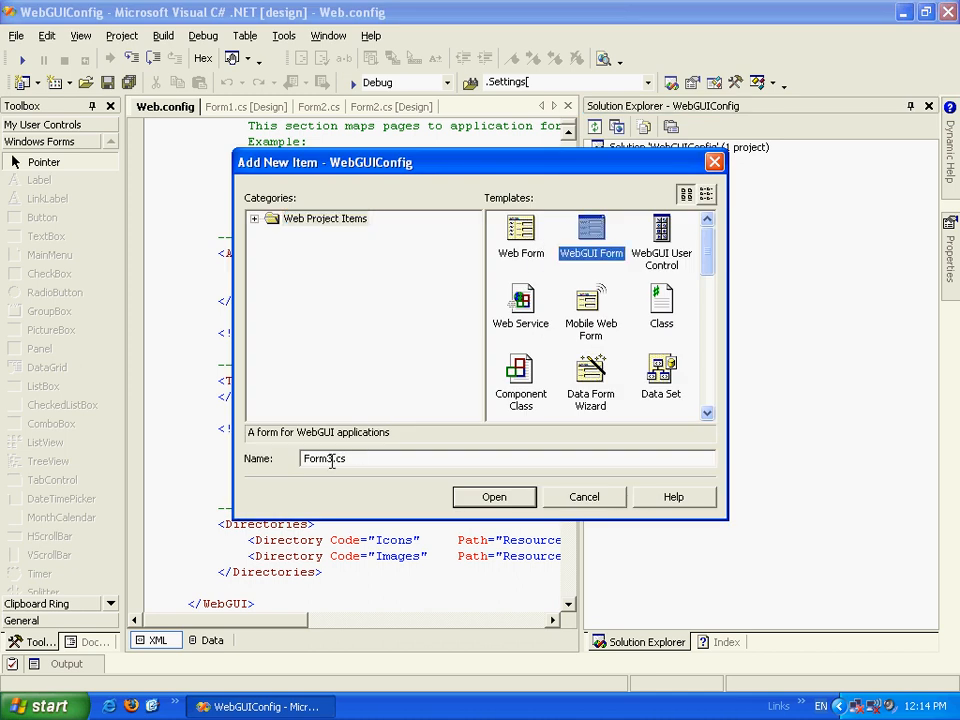
type("M1")
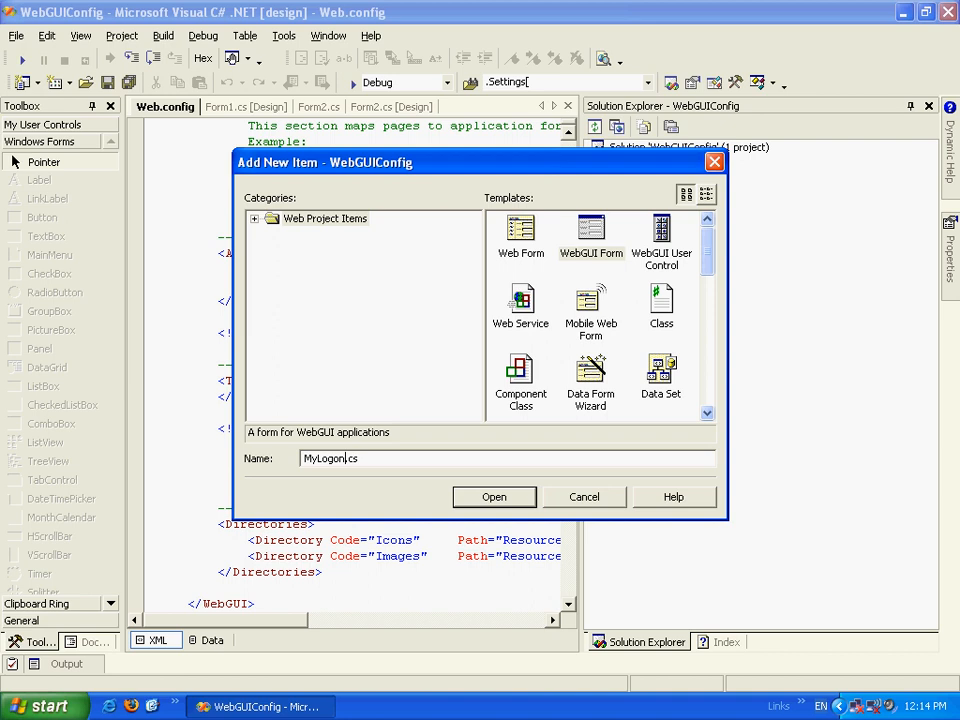
left_click(492, 496)
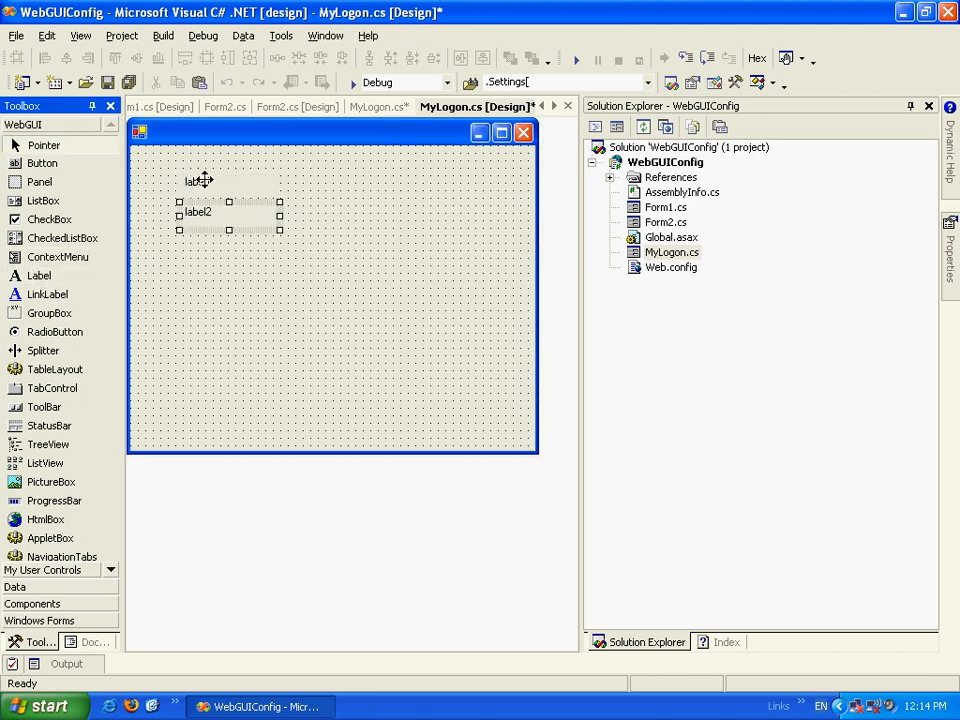
Step: Caption the first two labels Username and Password
left_click(196, 182)
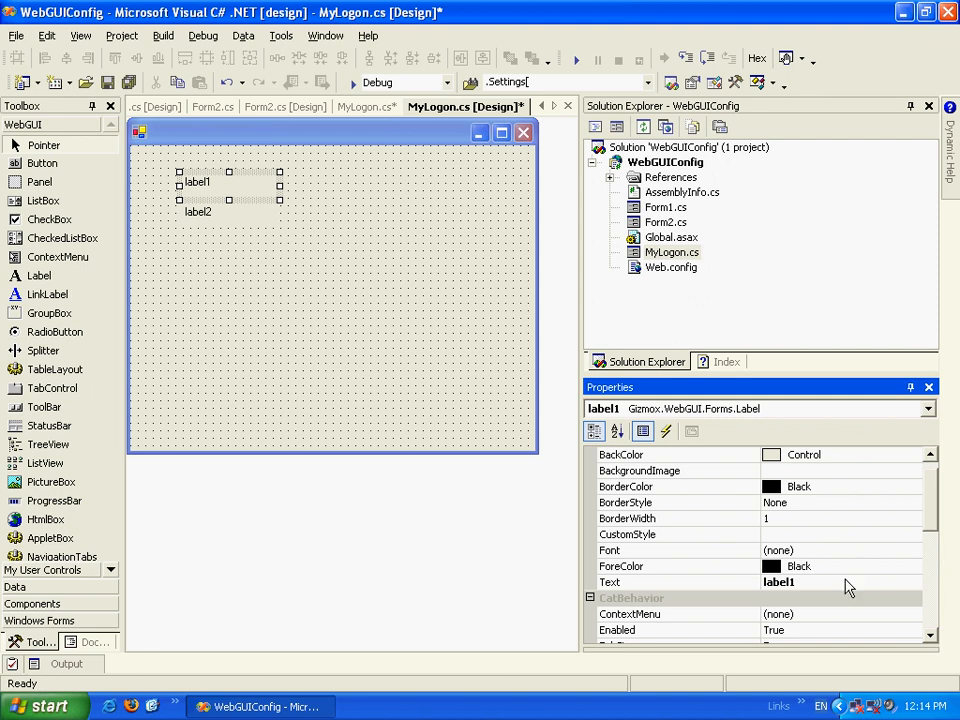
type("Username")
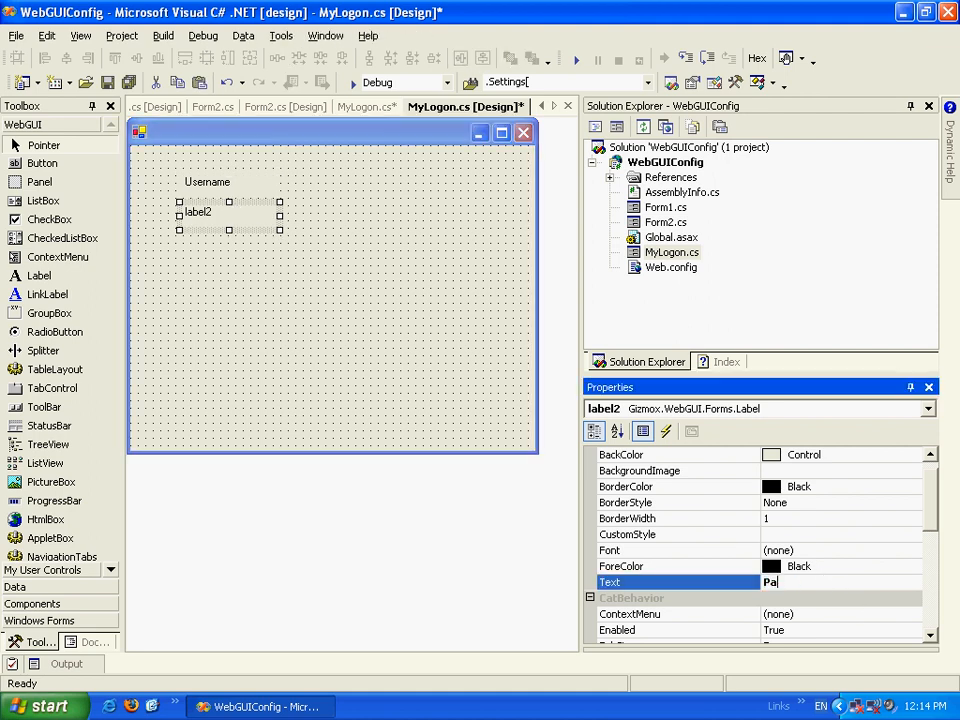
type("Password")
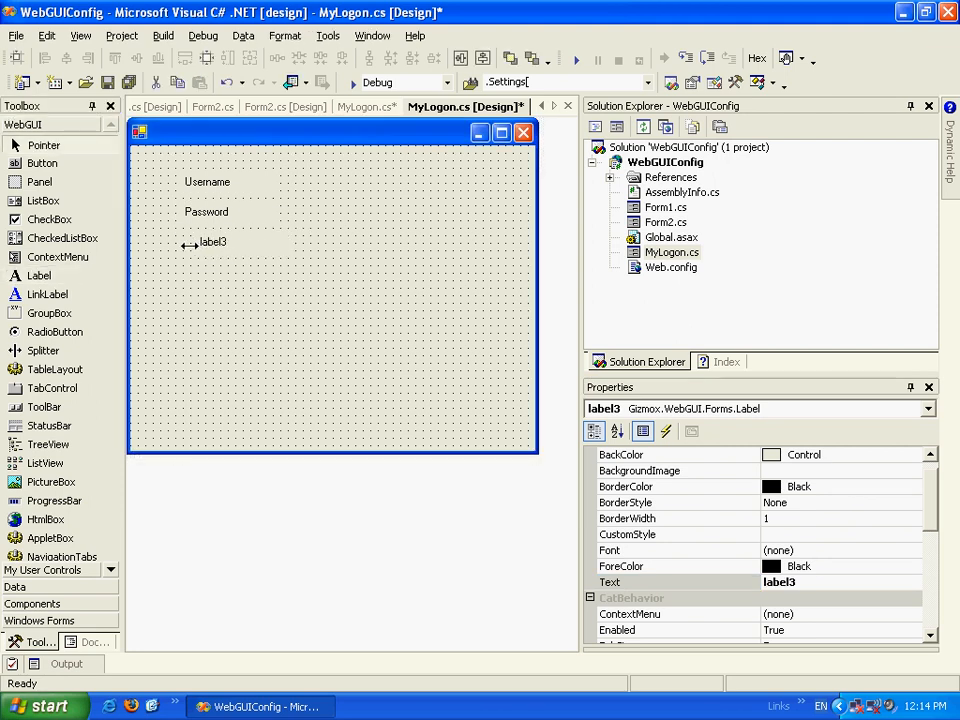
left_click(212, 242)
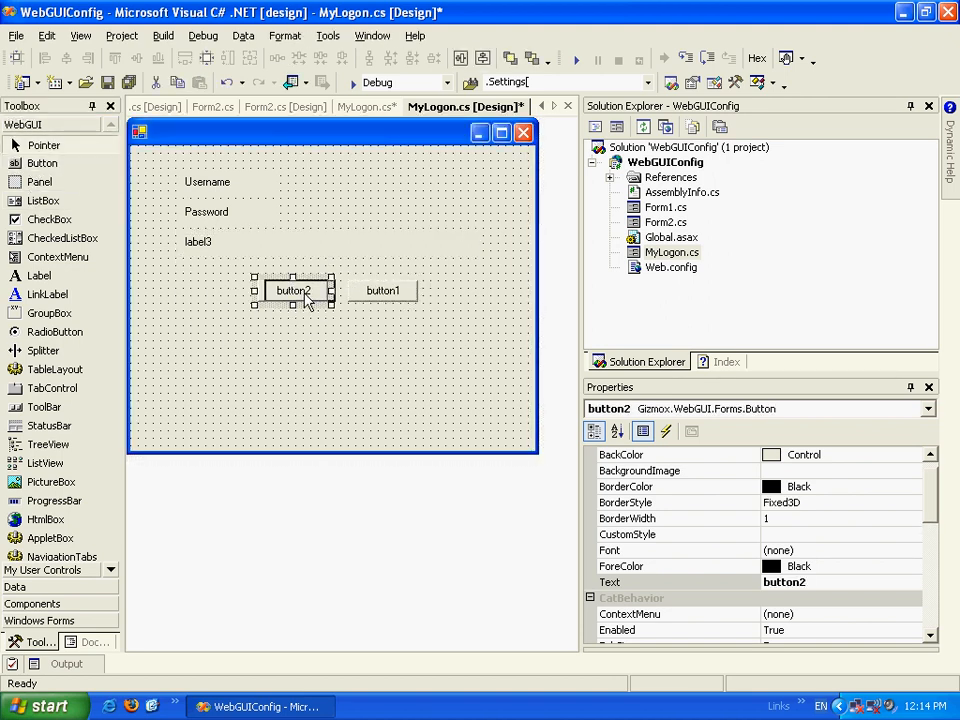
Step: Caption the two buttons Logon and Clear, fixing a typo in Logon
left_click(382, 290)
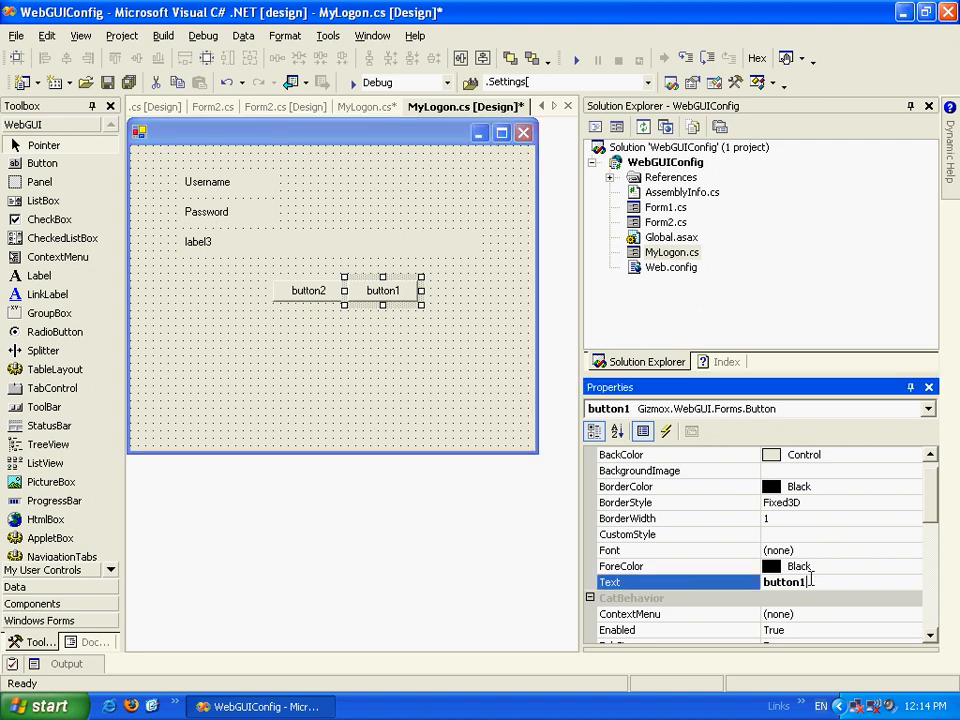
type("Loo")
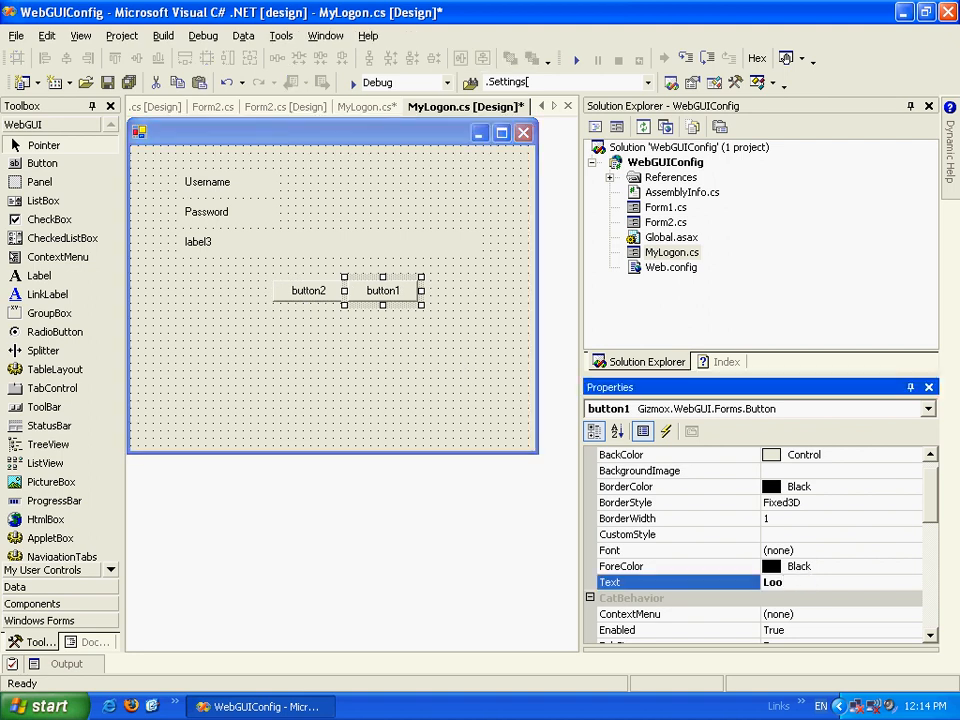
key("BackSpace")
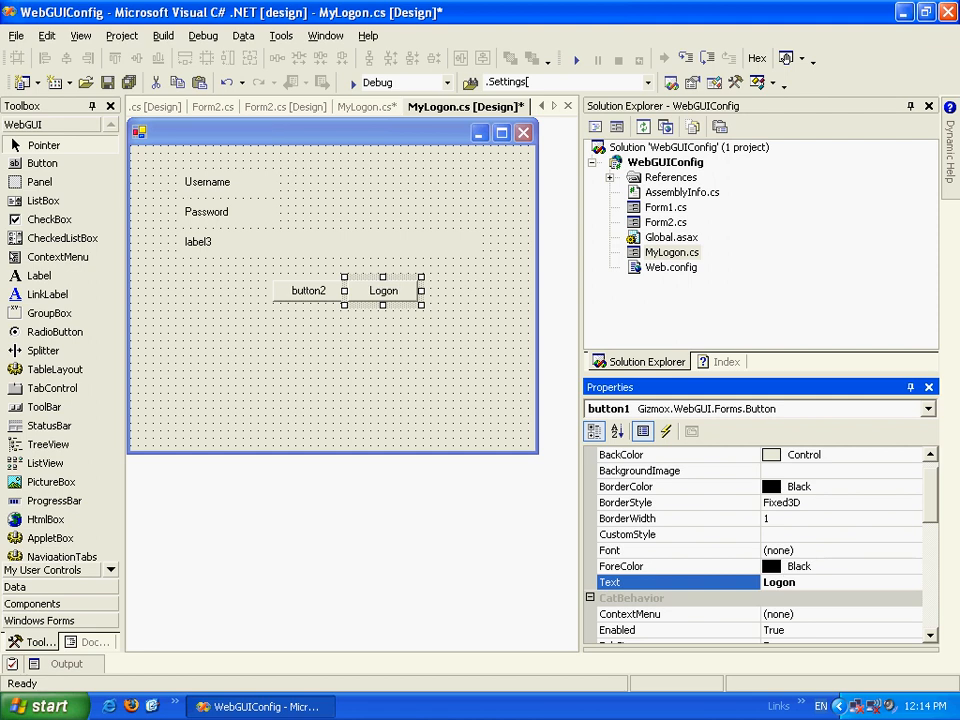
left_click(308, 290)
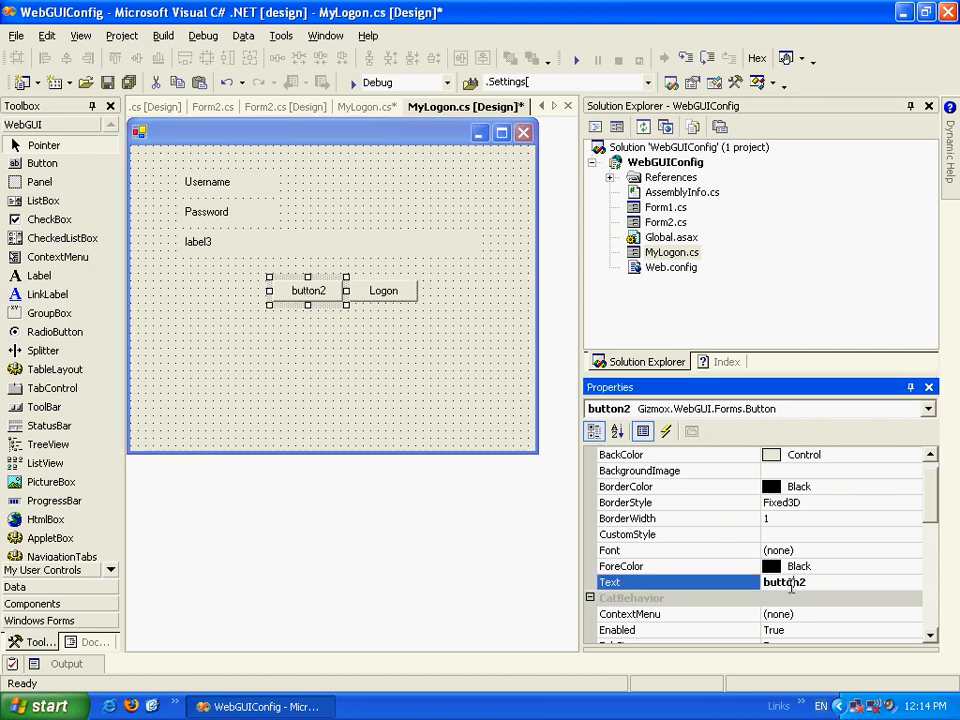
type("Cle")
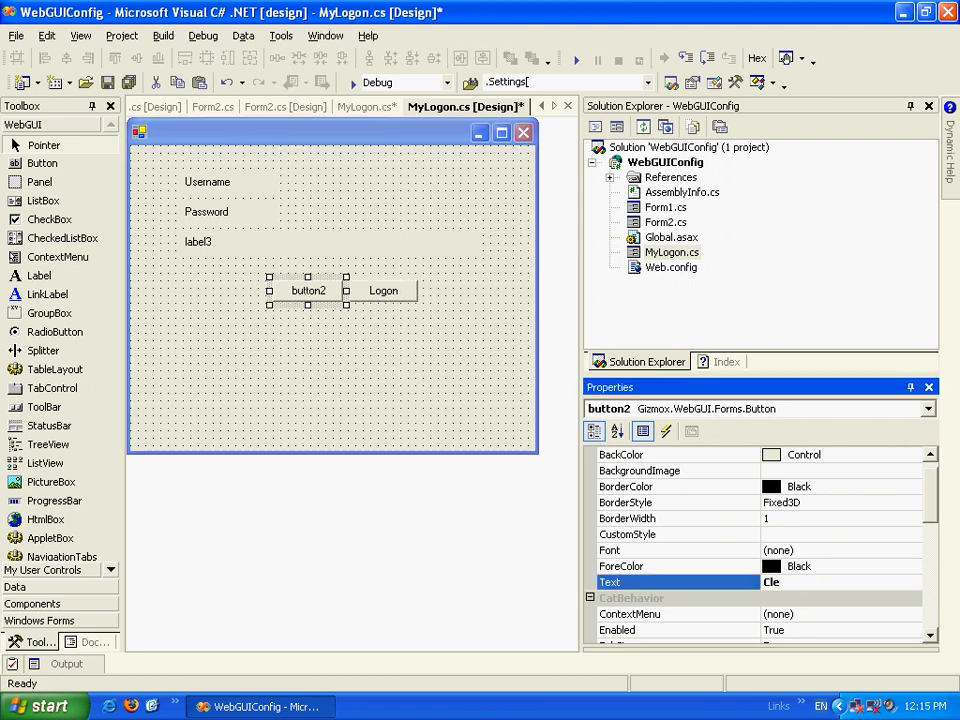
type("Clear")
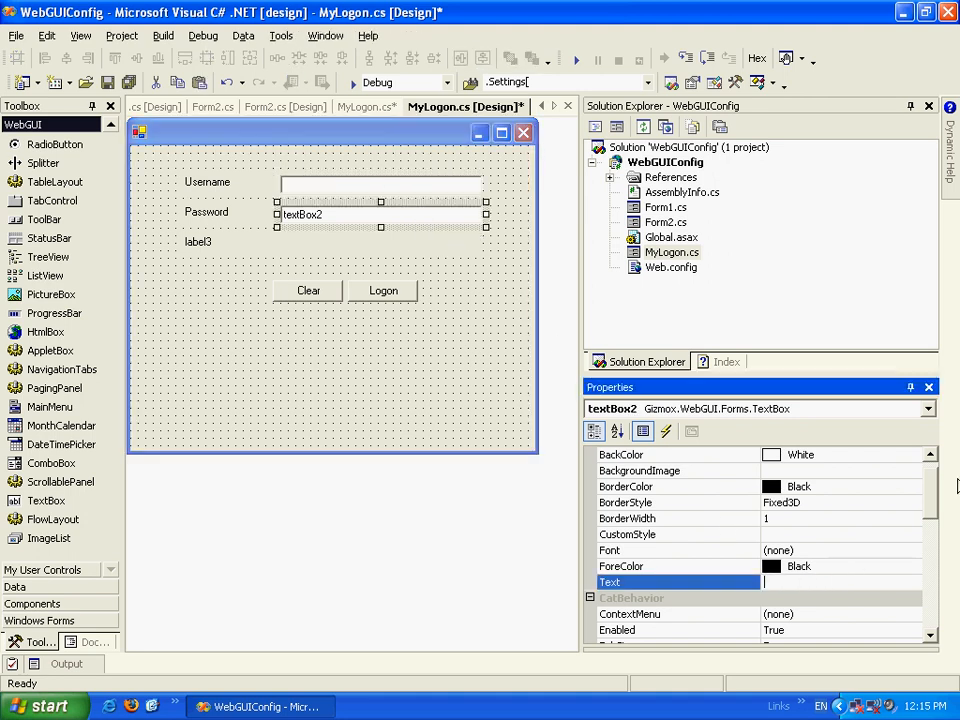
Step: Name the username and password text boxes mobjTextUsername and mobjTextPassword
left_click(380, 190)
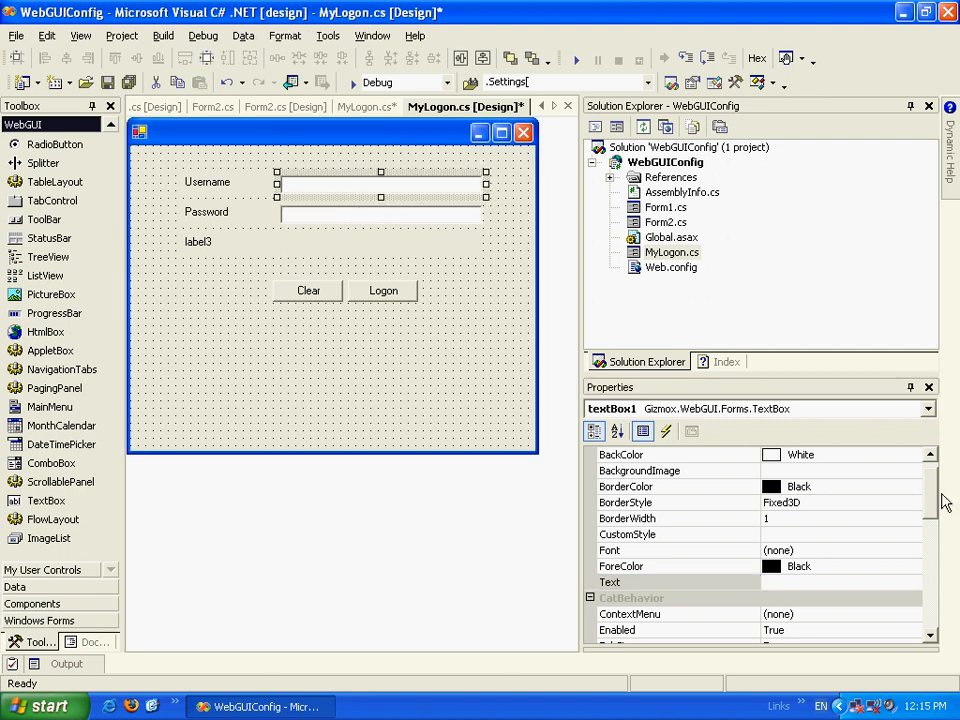
scroll("down", 3)
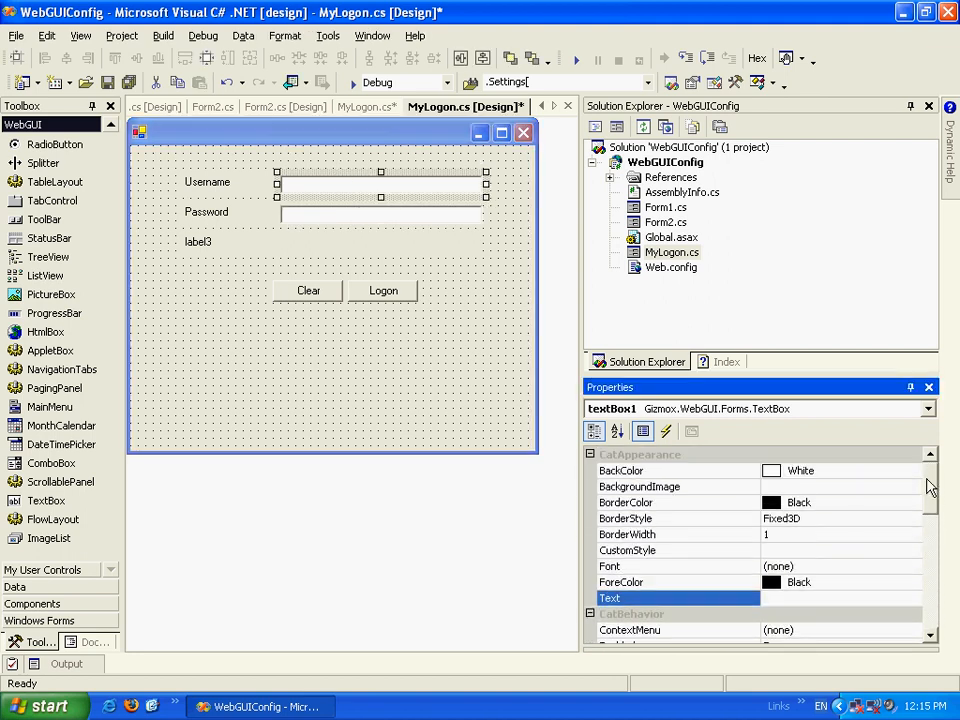
scroll("down", 3)
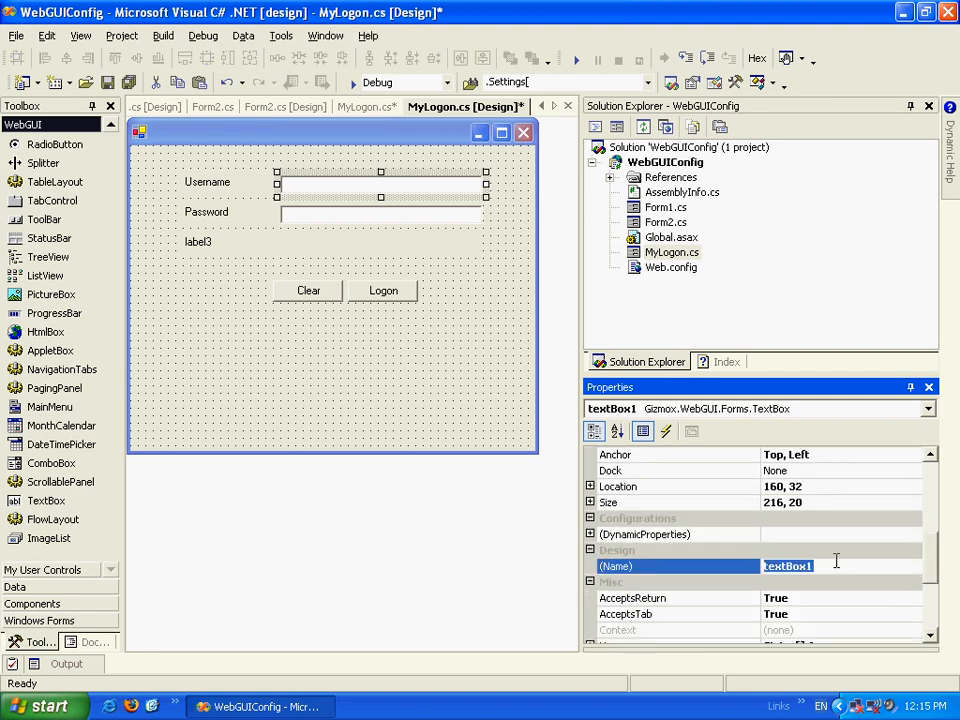
type("mobjTextUsername")
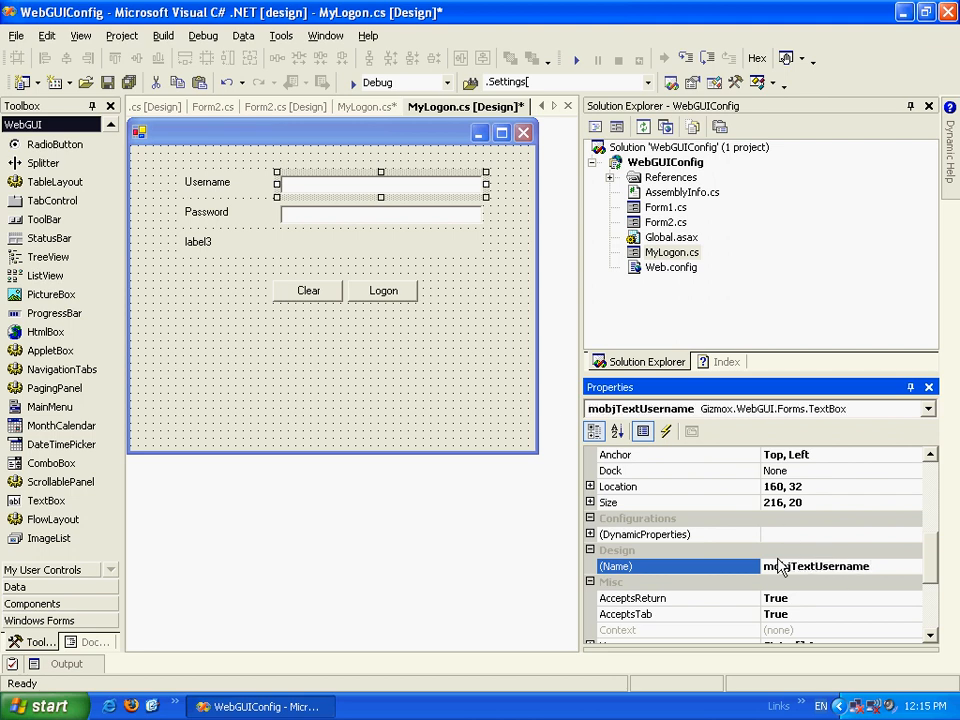
left_click(380, 214)
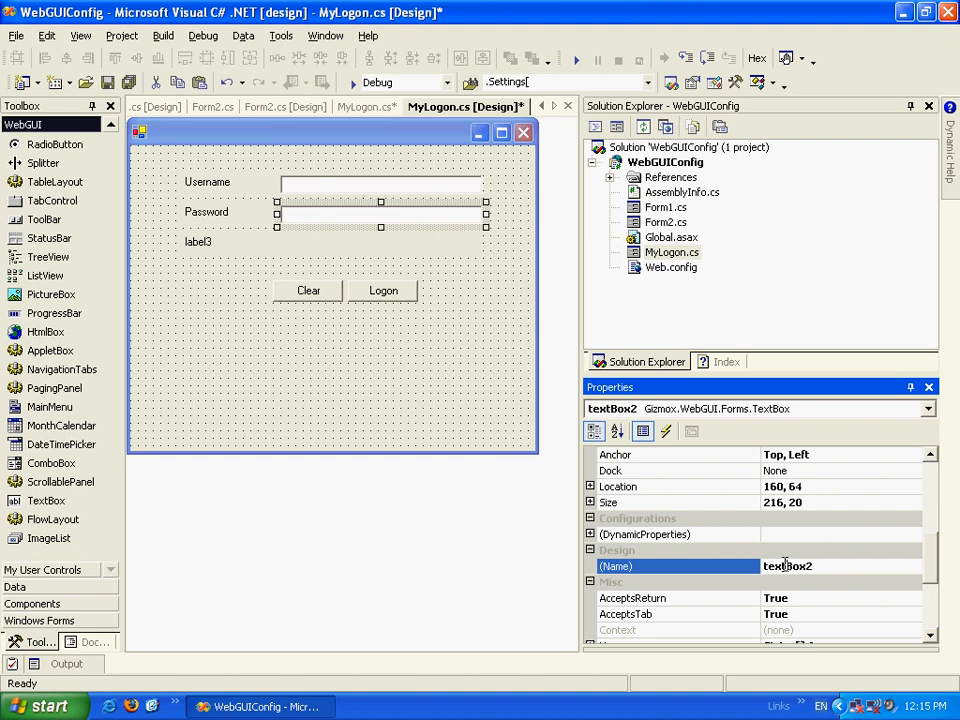
type("mobjT")
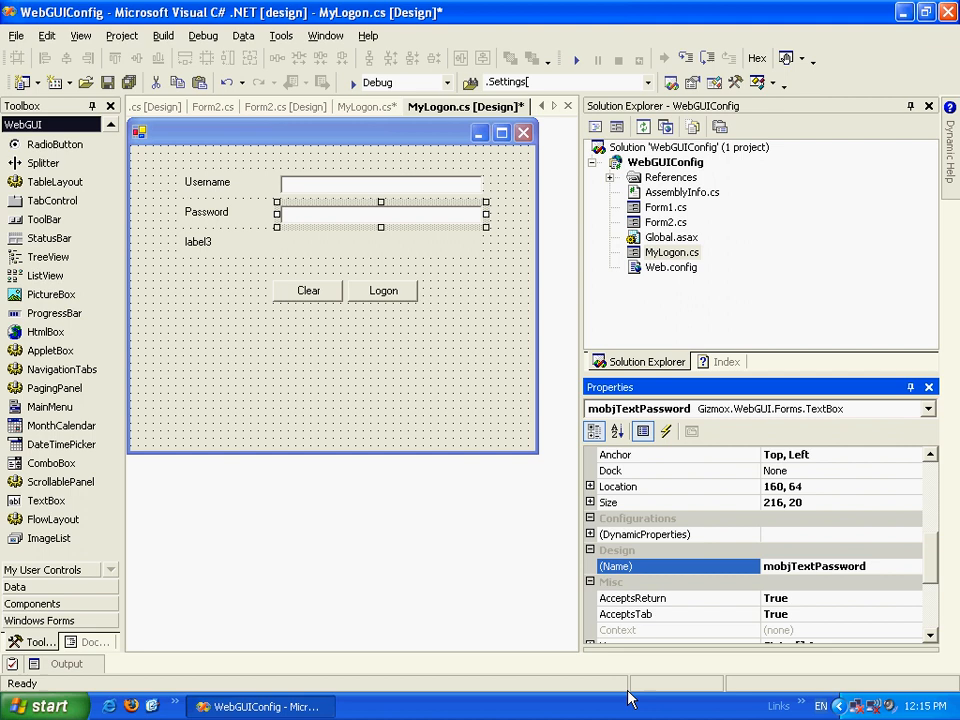
Step: Name the message label mobjLabelMessage and give the Logon button an mobjButton… name
left_click(198, 240)
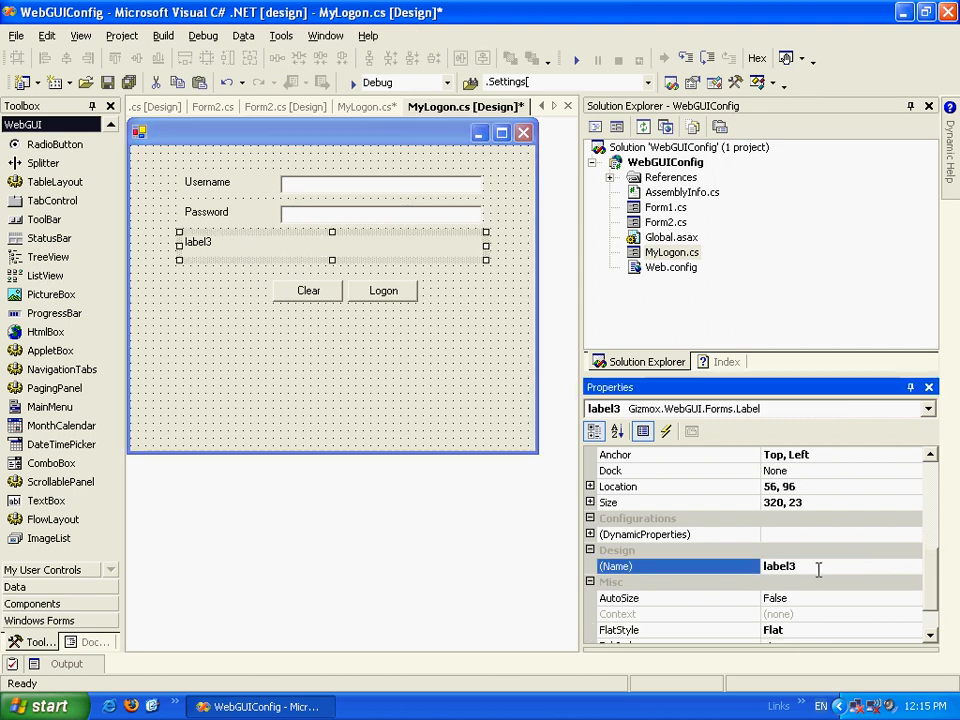
type("mobj")
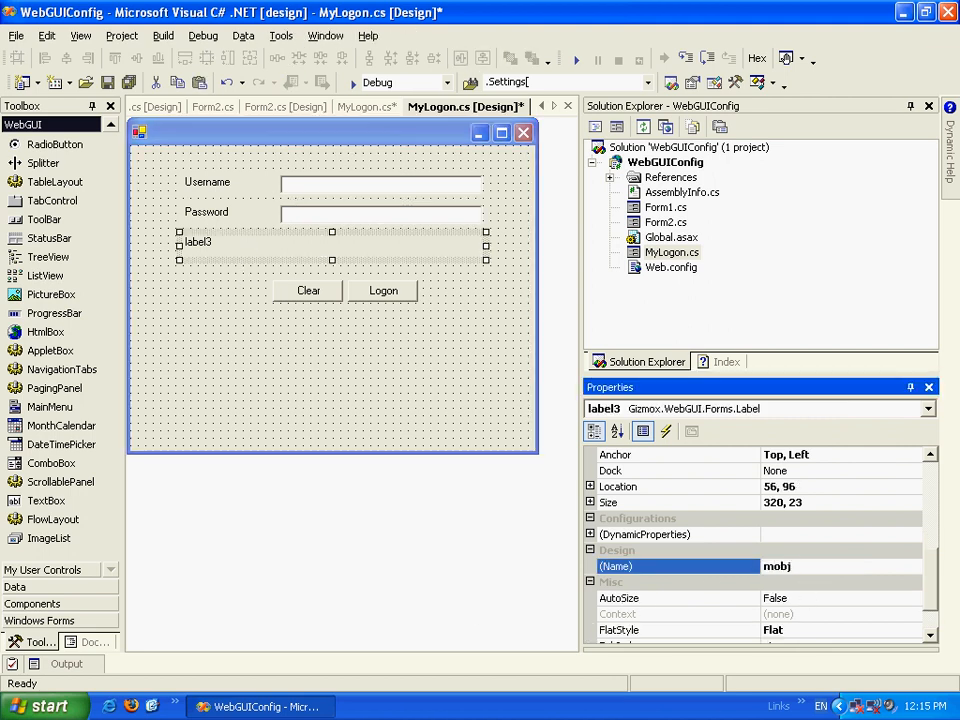
type("LabelMessa")
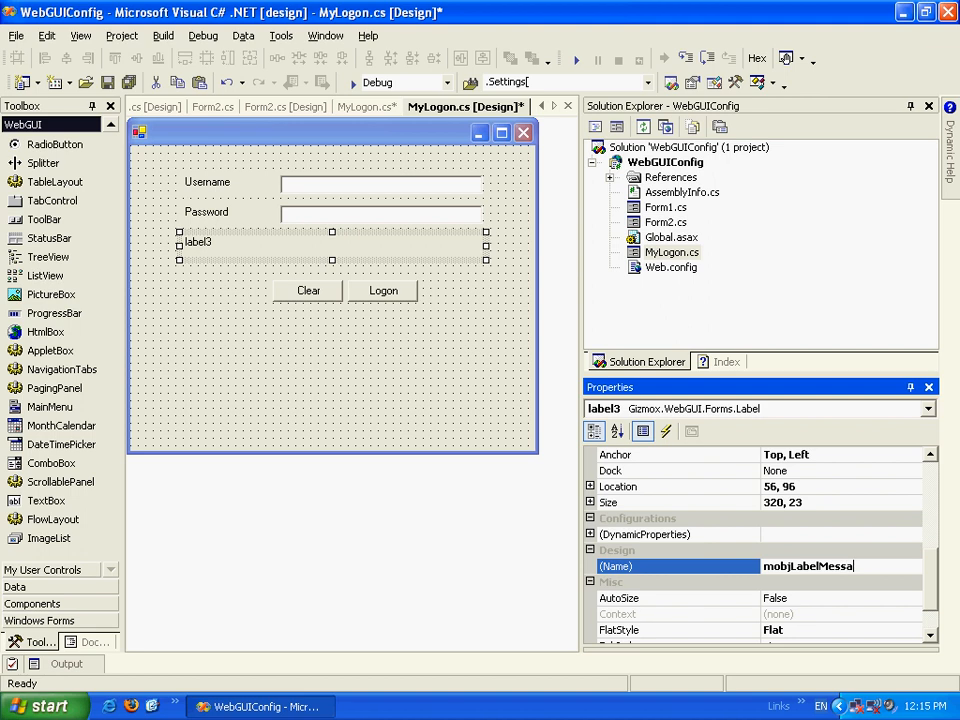
left_click(384, 290)
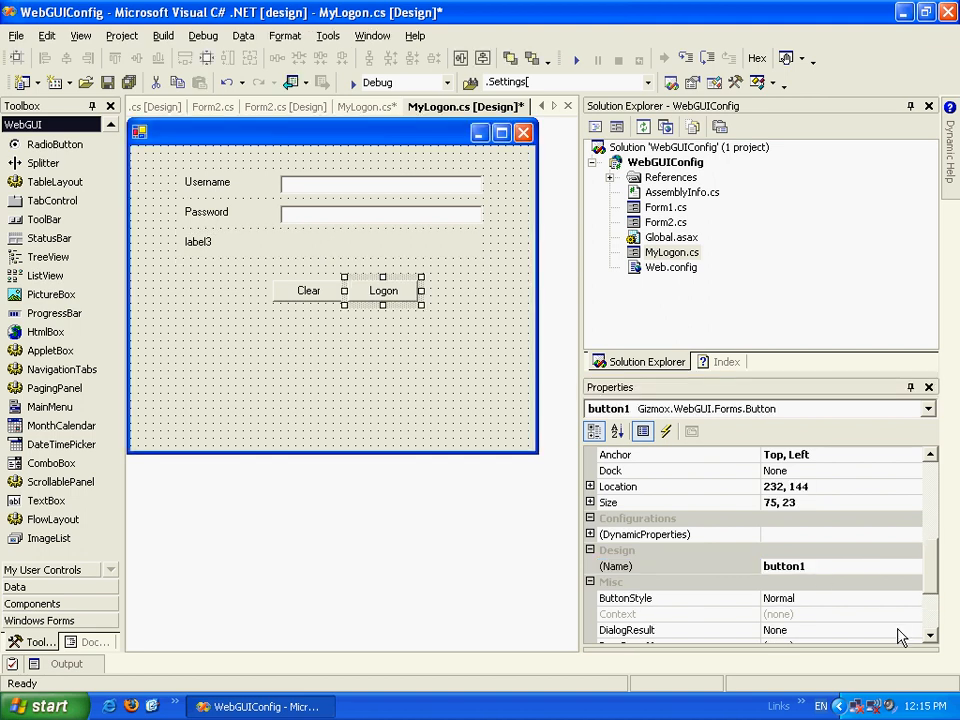
type("mo")
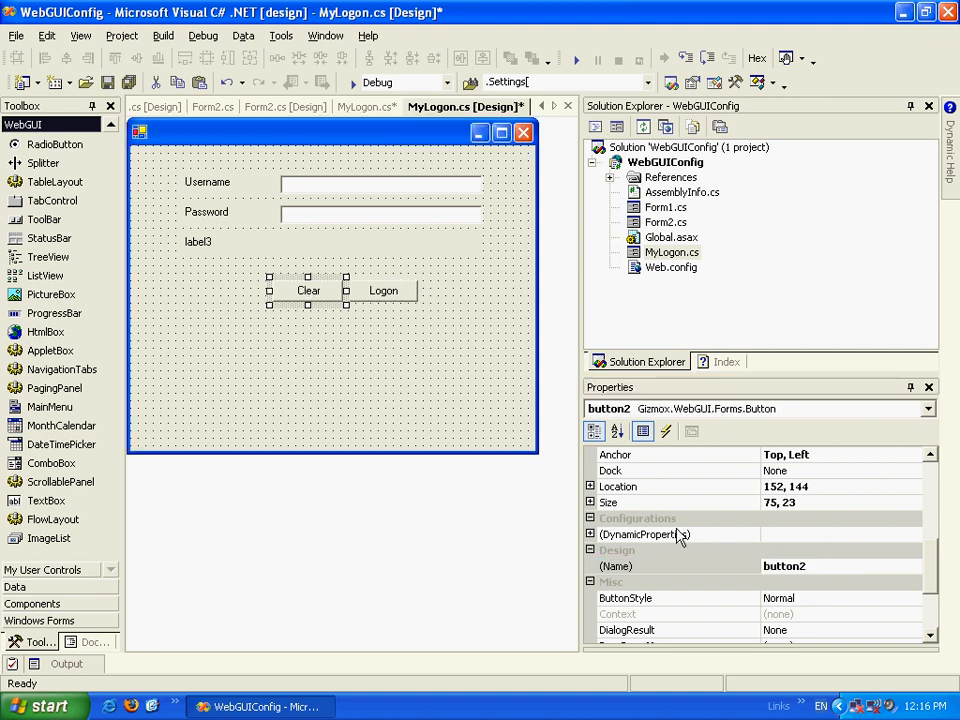
type("mobj")
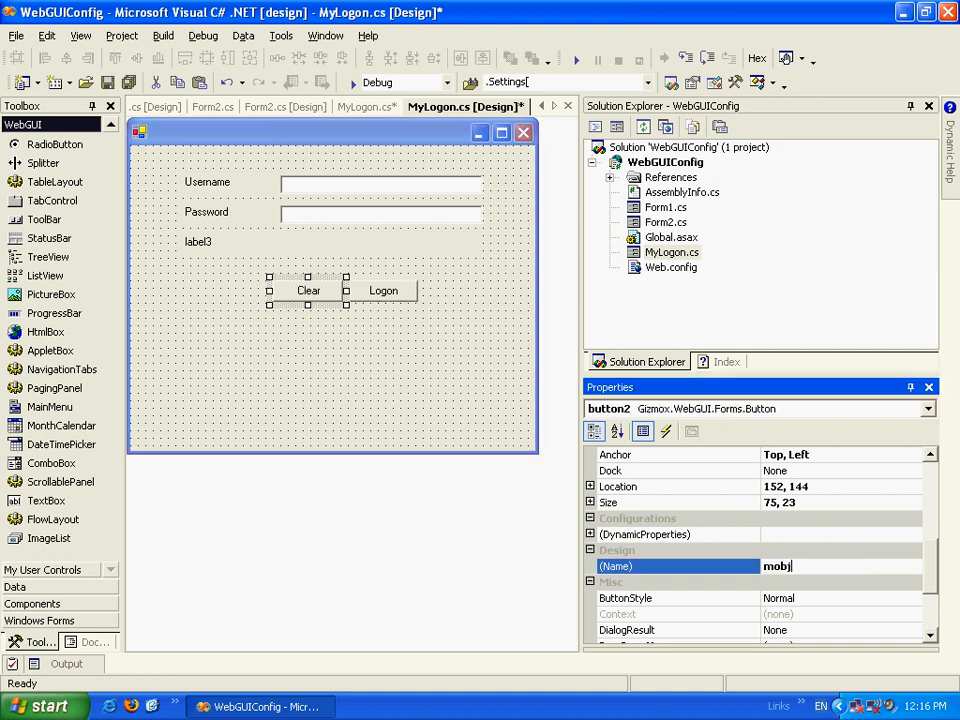
type("Button")
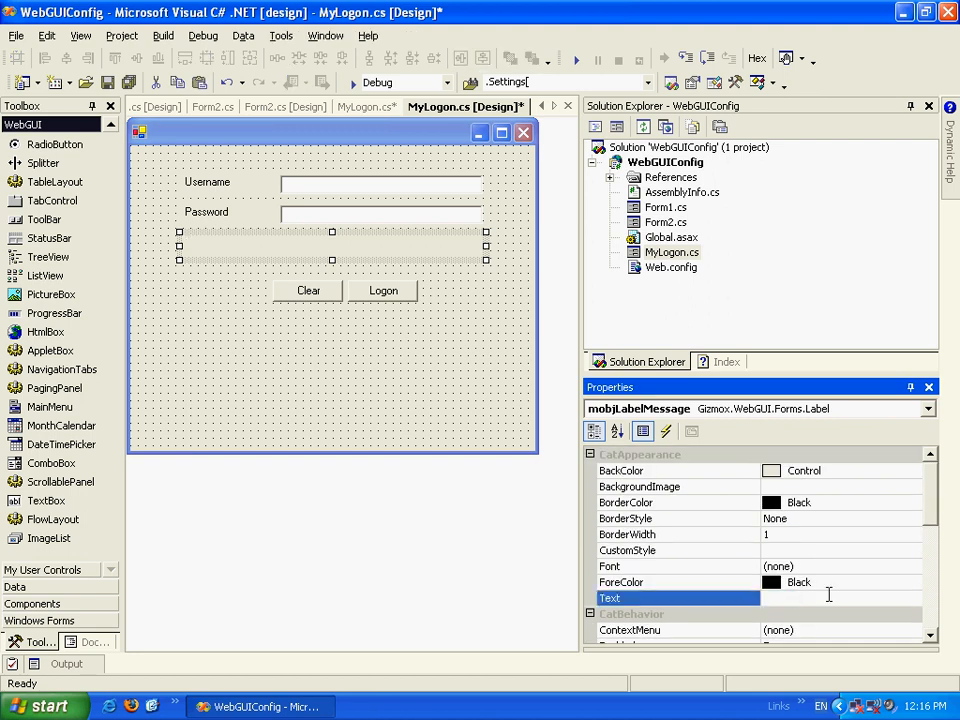
mouse_move(928, 496)
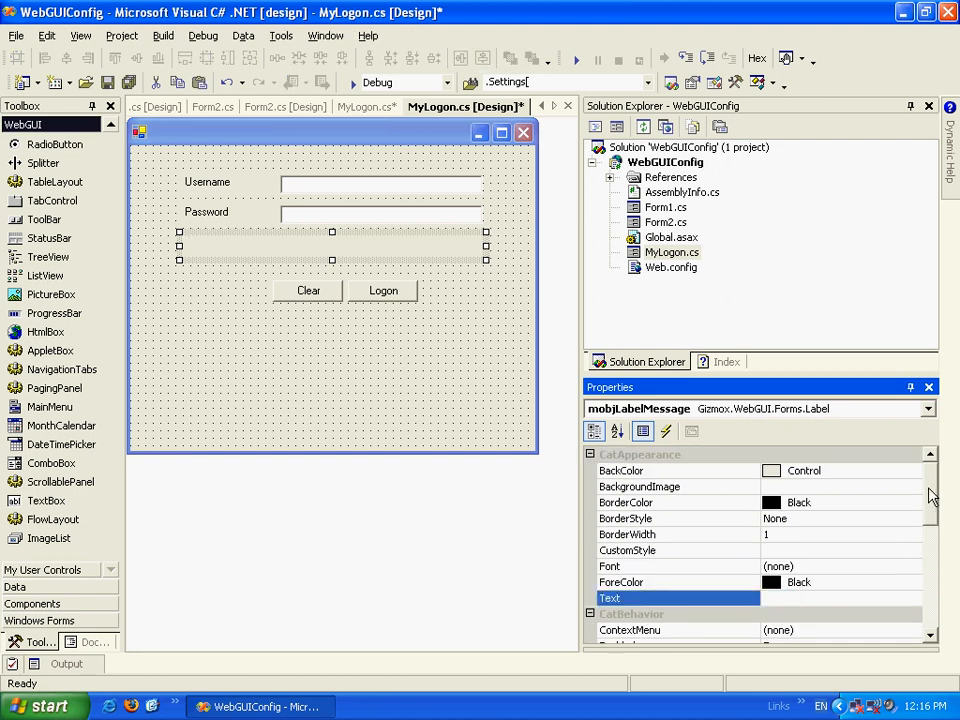
Step: Set mobjLabelMessage's ForeColor to Red from the Web colour palette
left_click(912, 582)
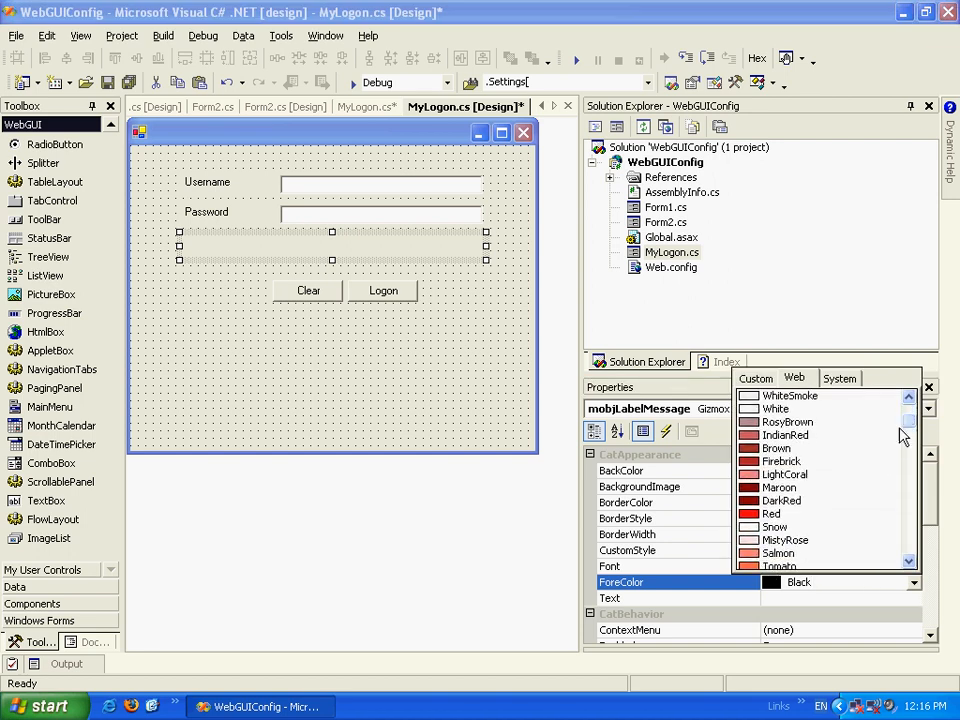
left_click(772, 512)
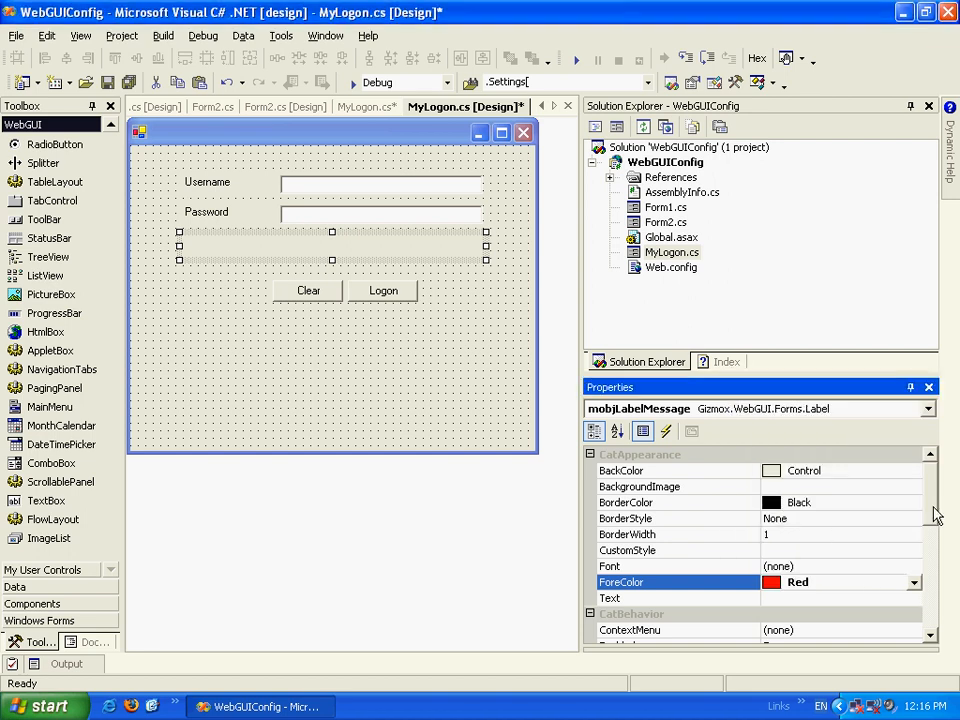
scroll("down", 3)
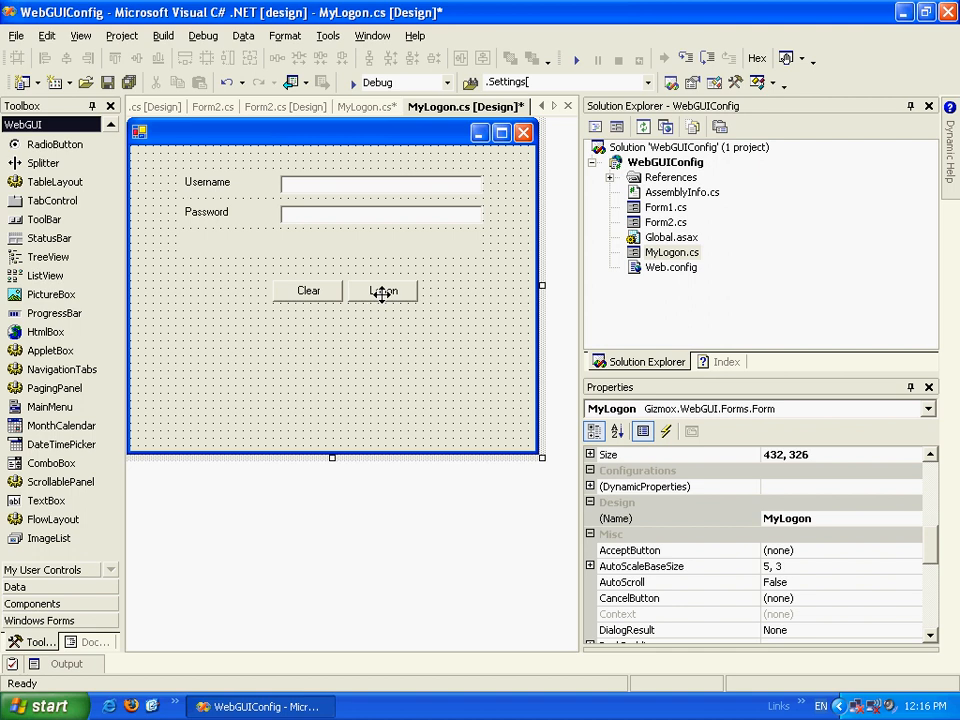
double_click(384, 290)
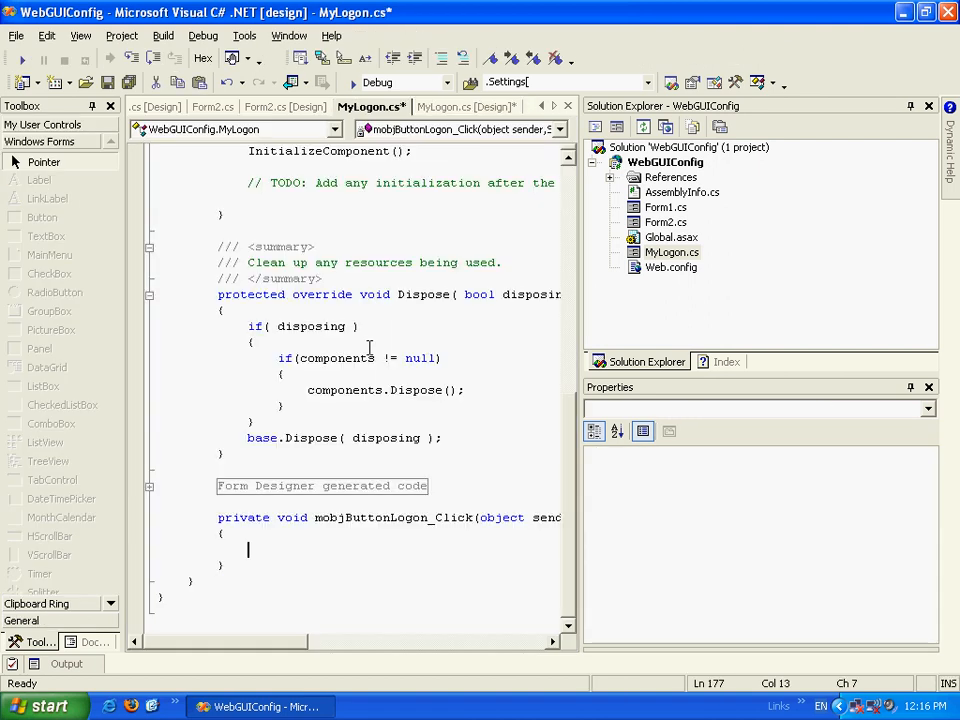
type("if (")
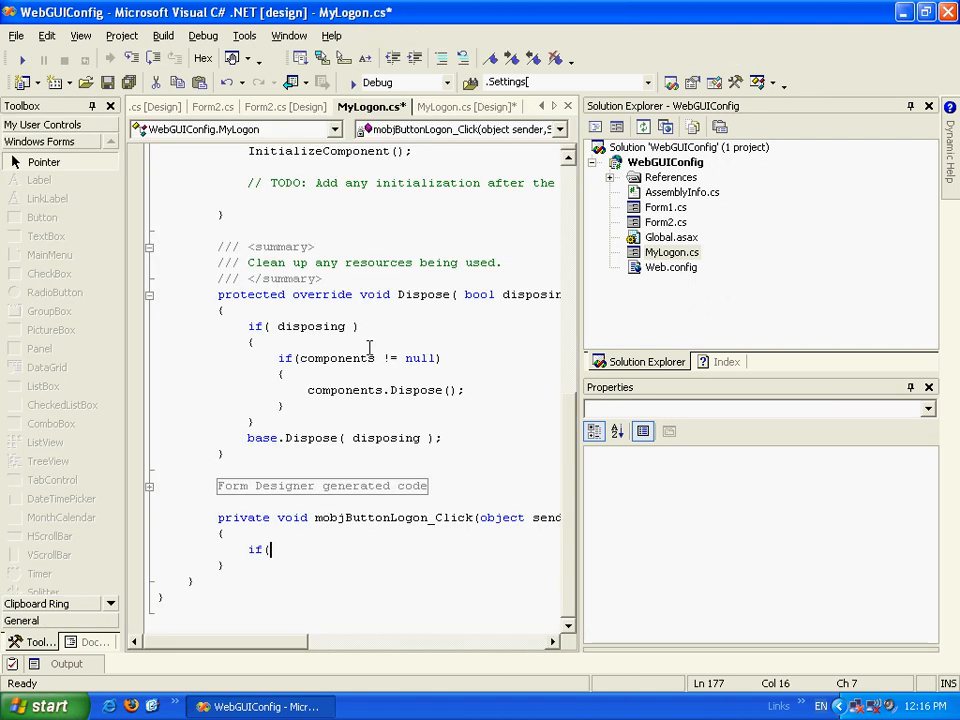
type("mobjTextPassword.Text=\"")
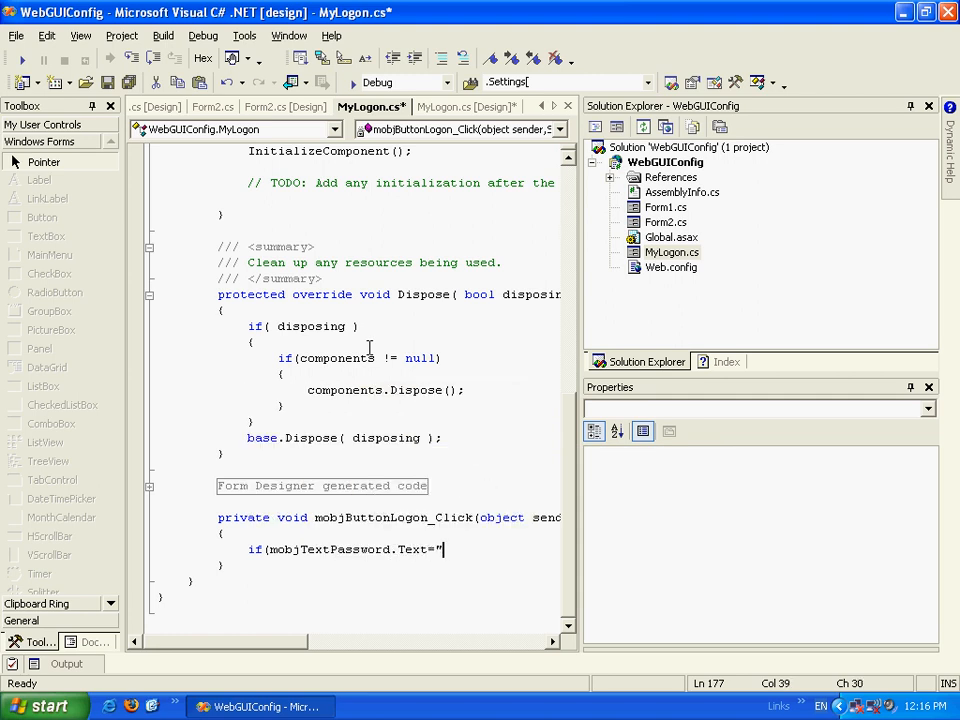
type("webgui\" && mobjTextUsername.p")
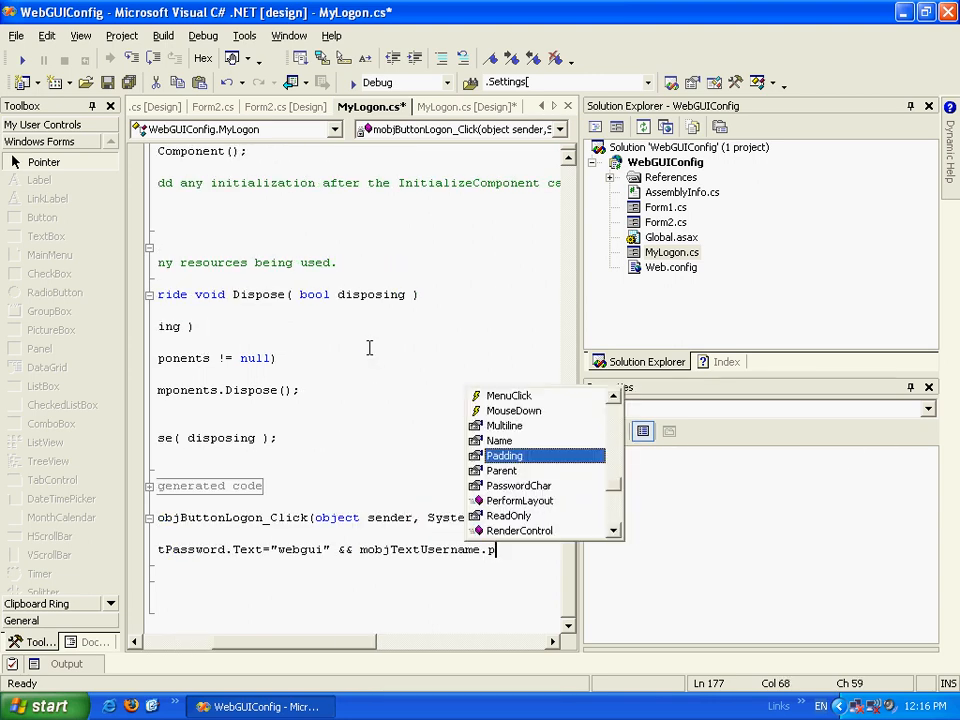
type("te")
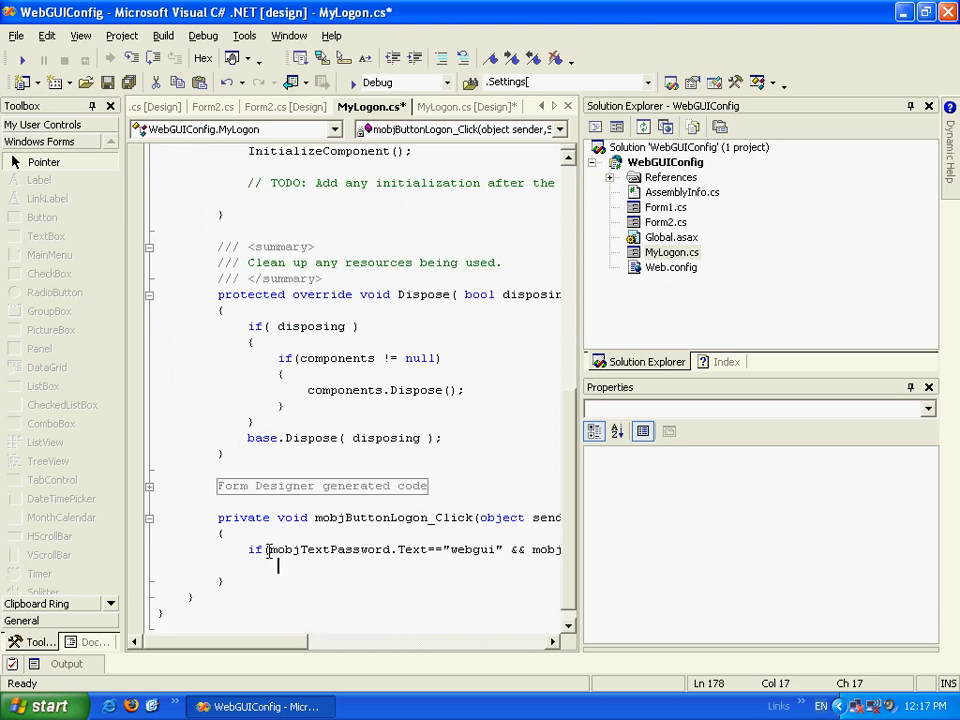
Step: Set mobjLabelMessage.Text to "" in the if branch and "Invalid username or password." in else
type("{")
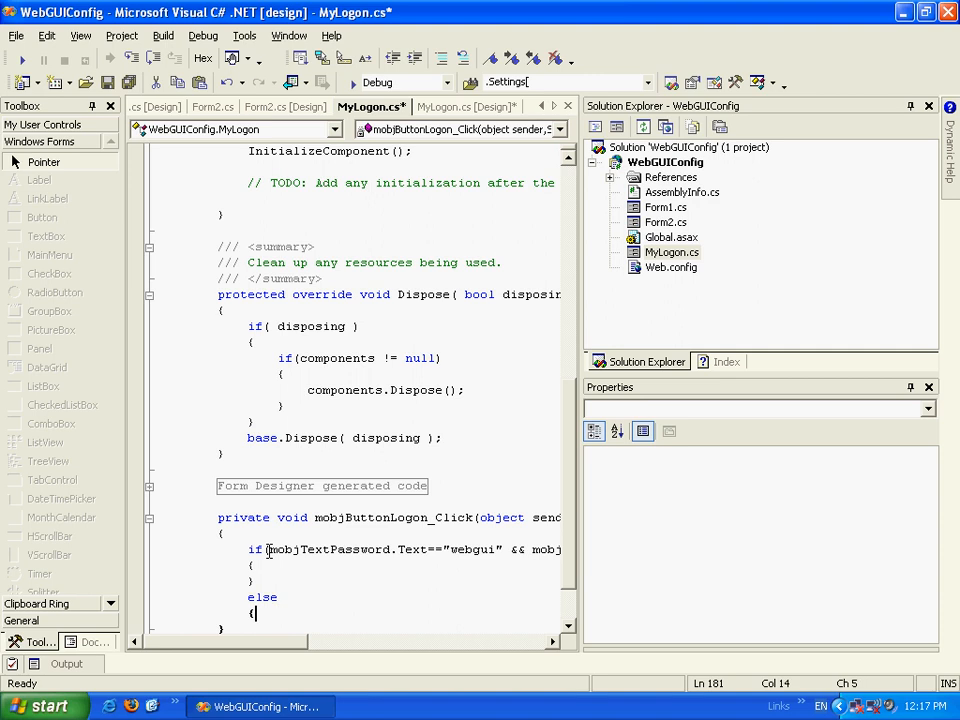
type("mobj1")
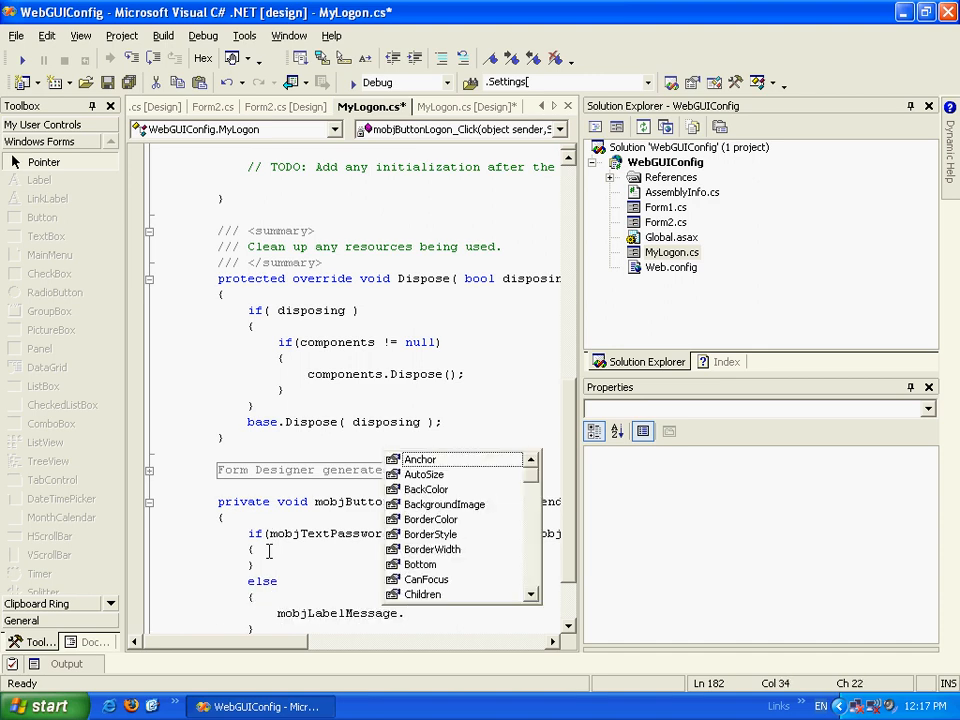
type("te")
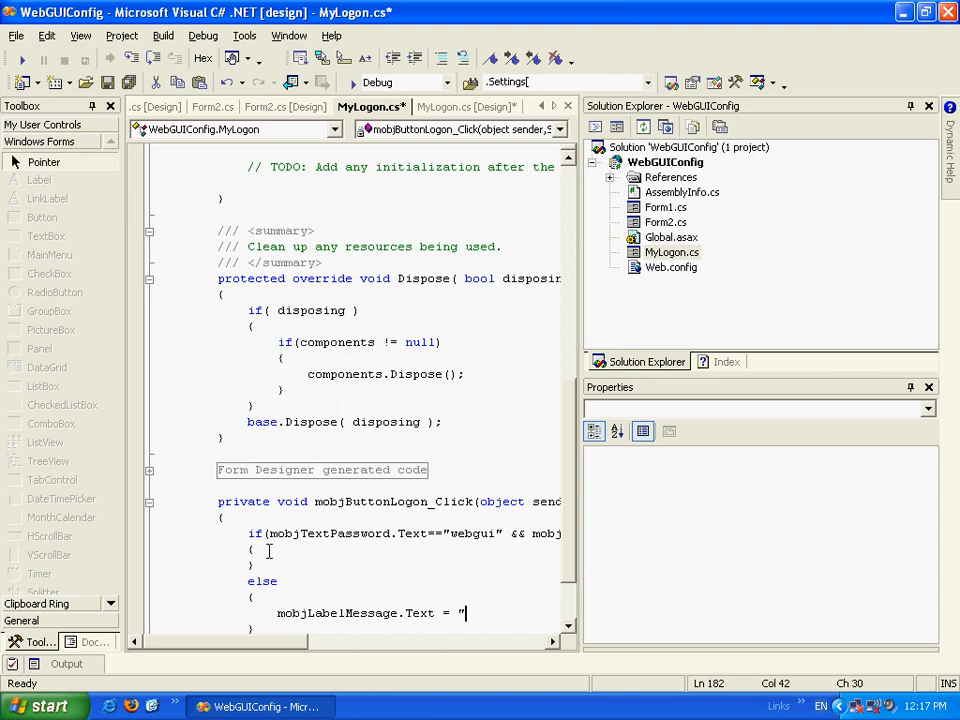
type("I")
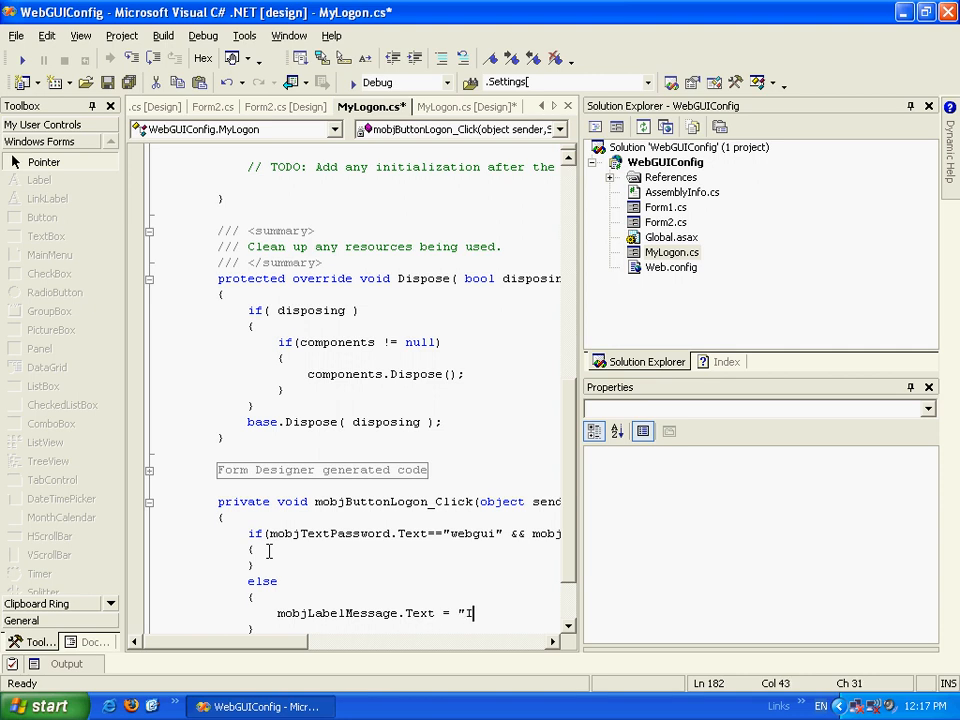
type("nvalid username or password.\"")
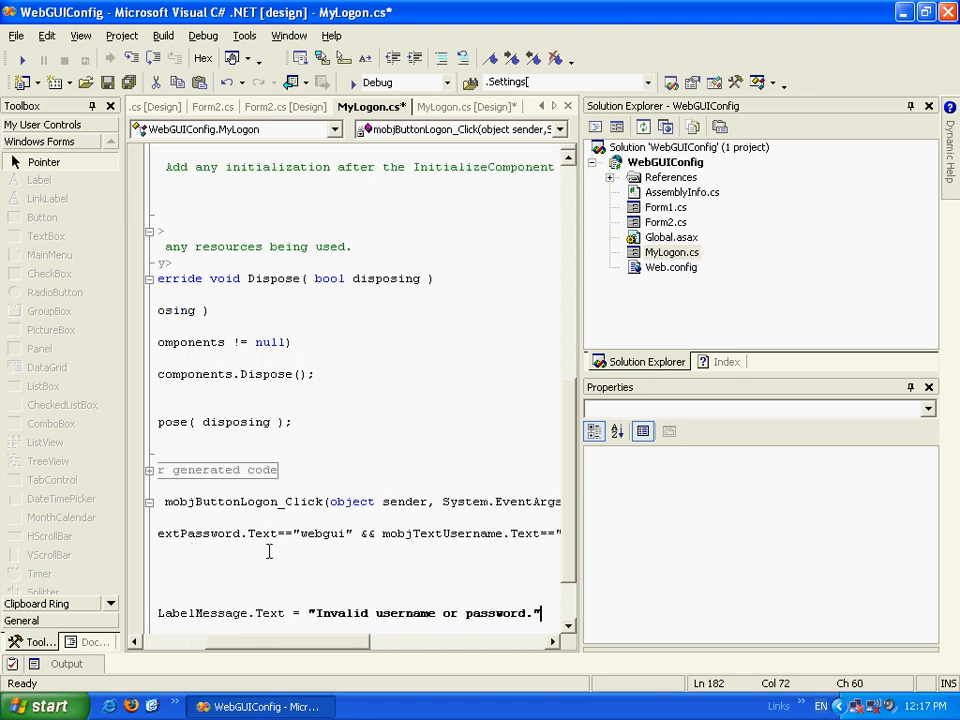
type(";")
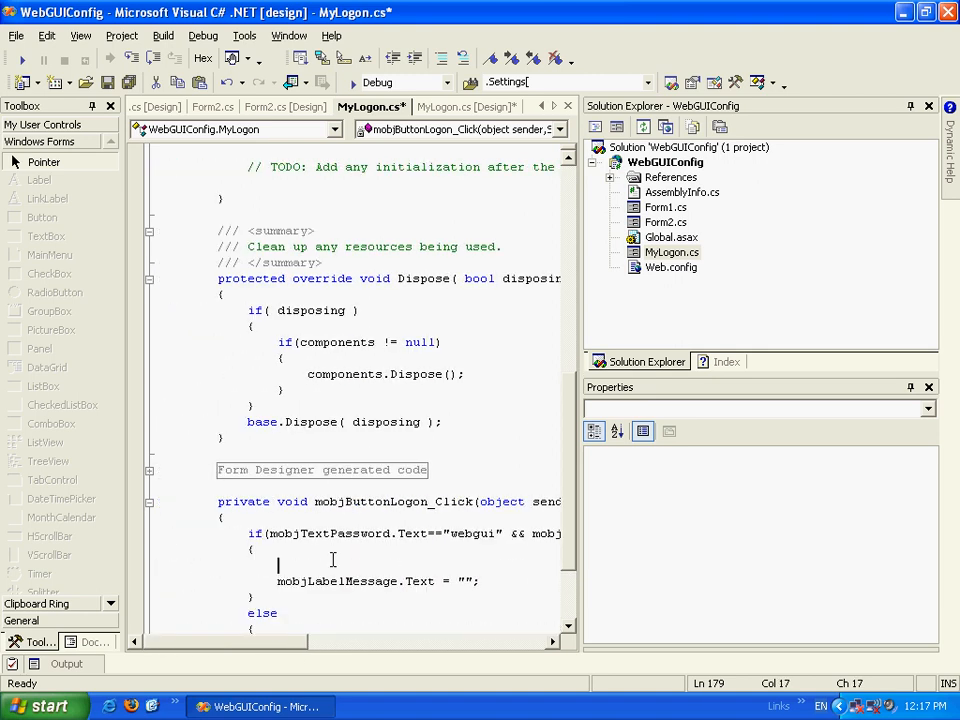
Step: Add Context.Session.IsLoggedOn = true; to the successful-logon branch
type("context.")
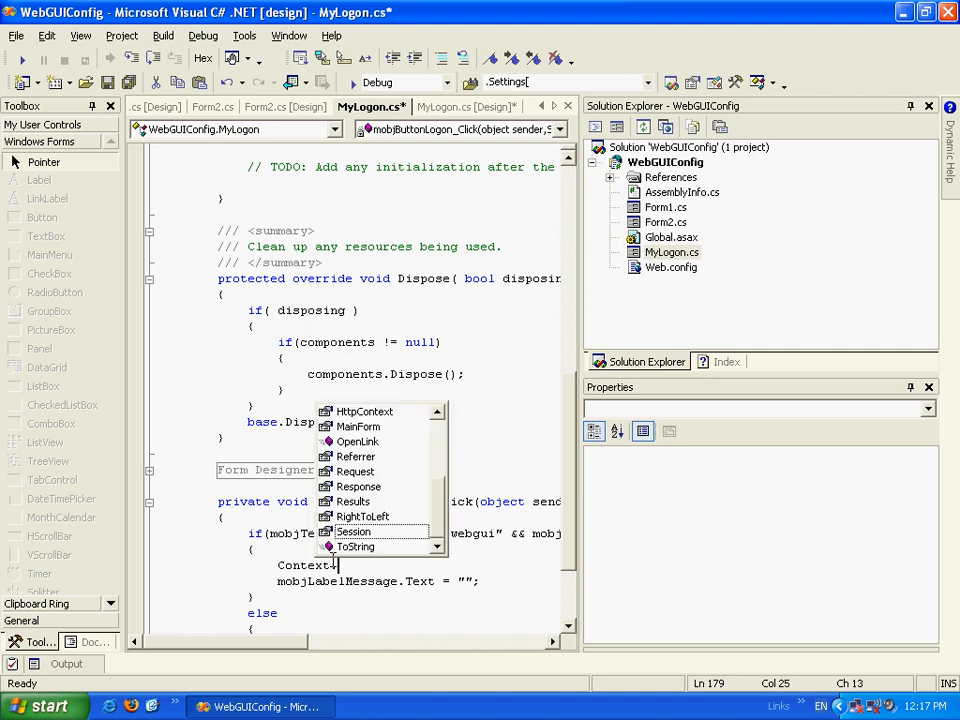
type("Session.i")
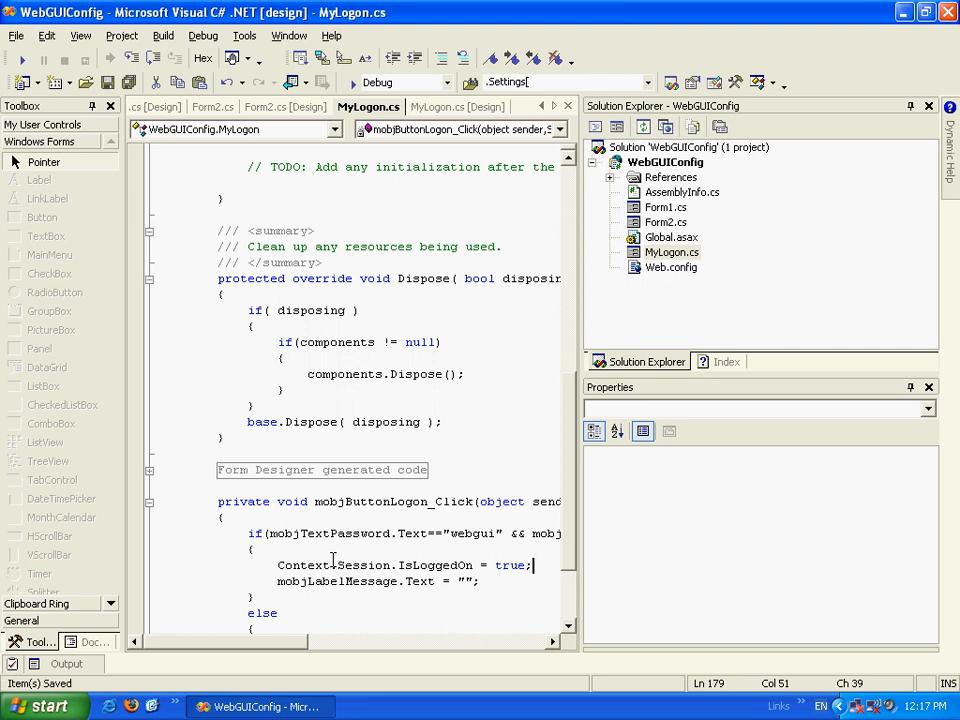
scroll("down", 3)
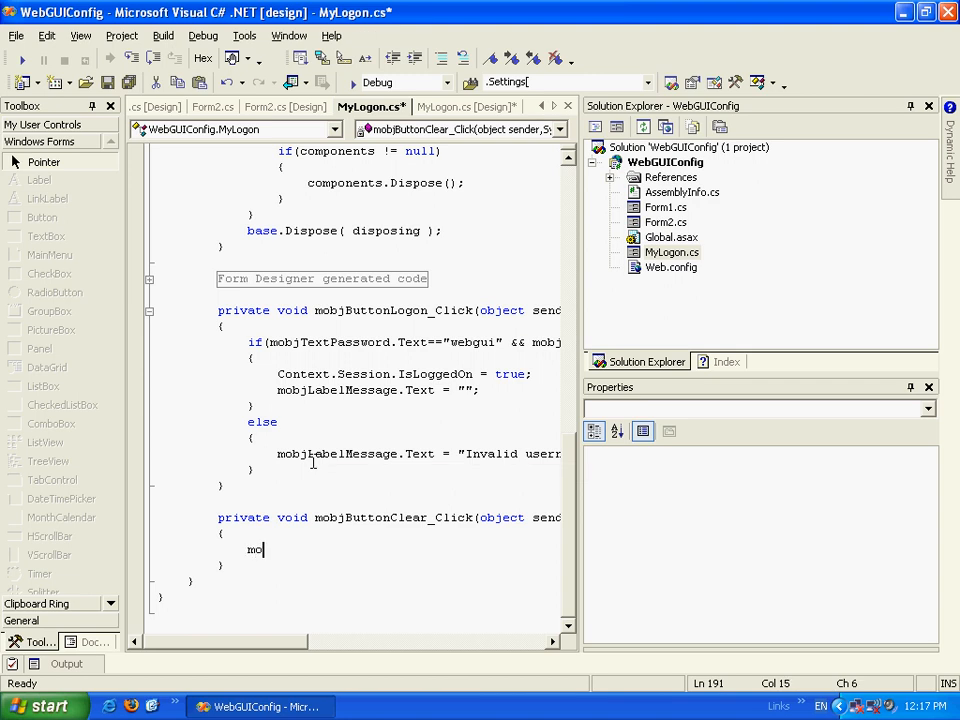
Step: In mobjButtonClear_Click blank mobjTextPassword.Text and mobjTextUsername.Text with ""
type("bjte")
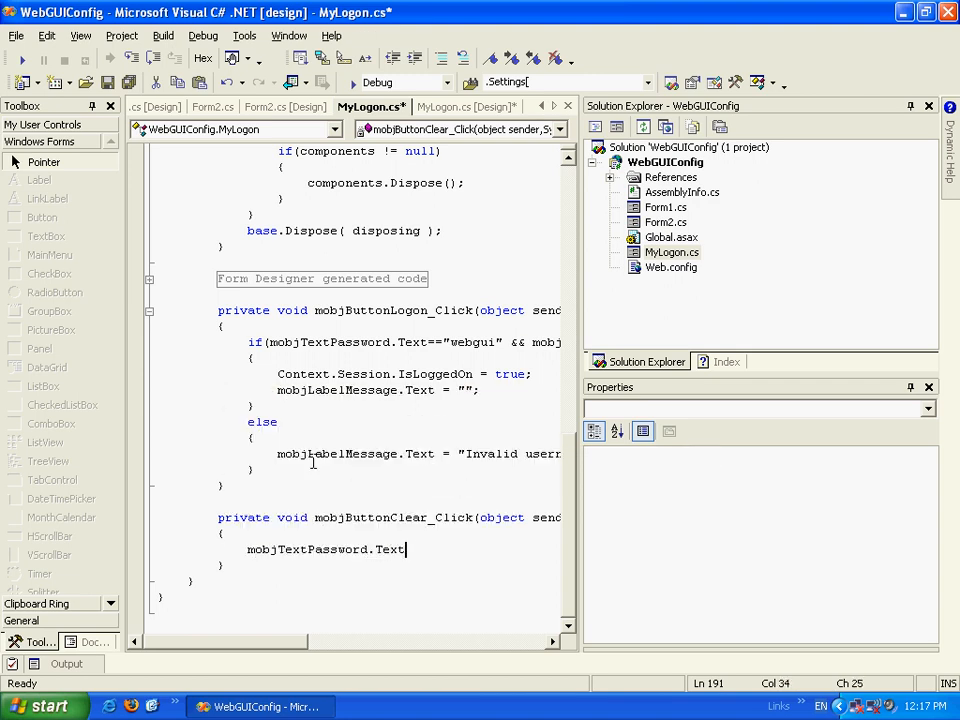
type("\"\";")
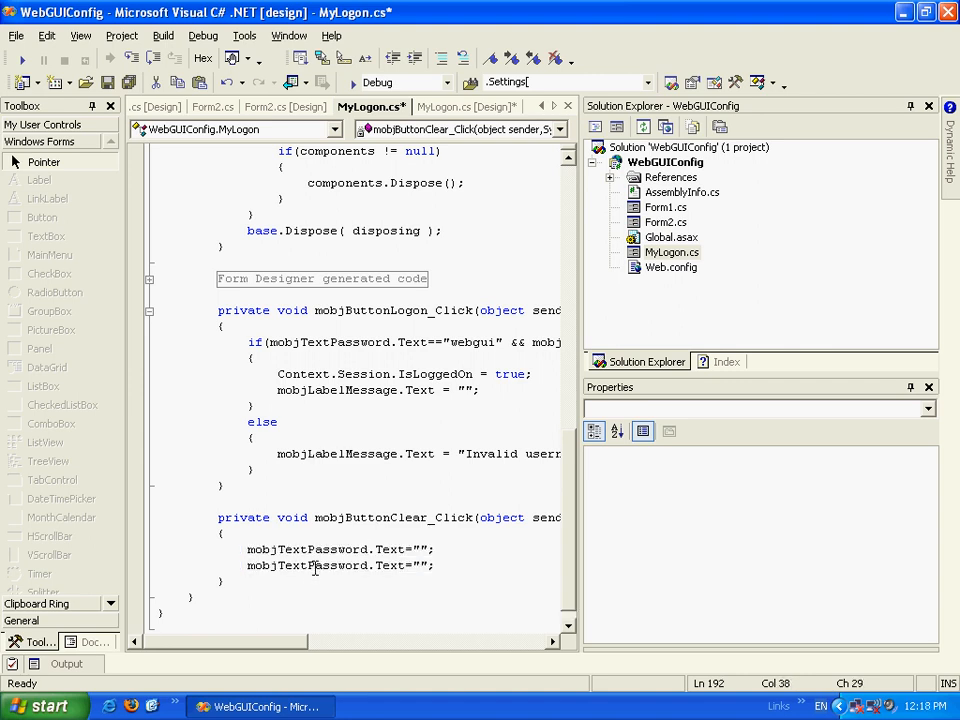
double_click(338, 564)
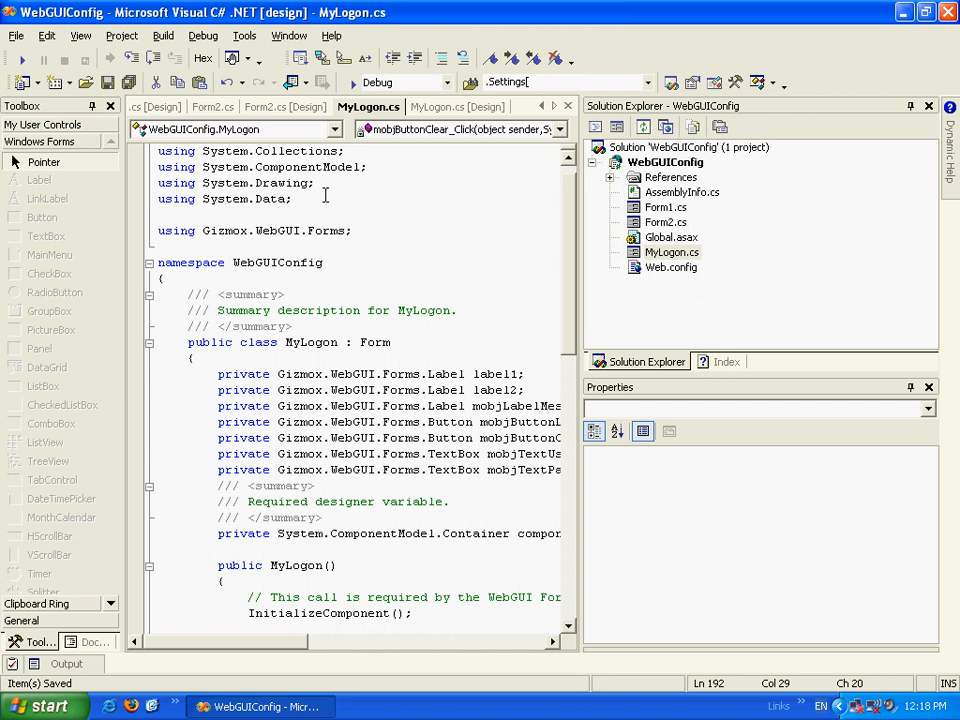
Step: Add using Gizmox.WebGUI.Forms.Authentication;, derive MyLogon from LogonForm, build, and bring up Web.config
type("using Gizmox")
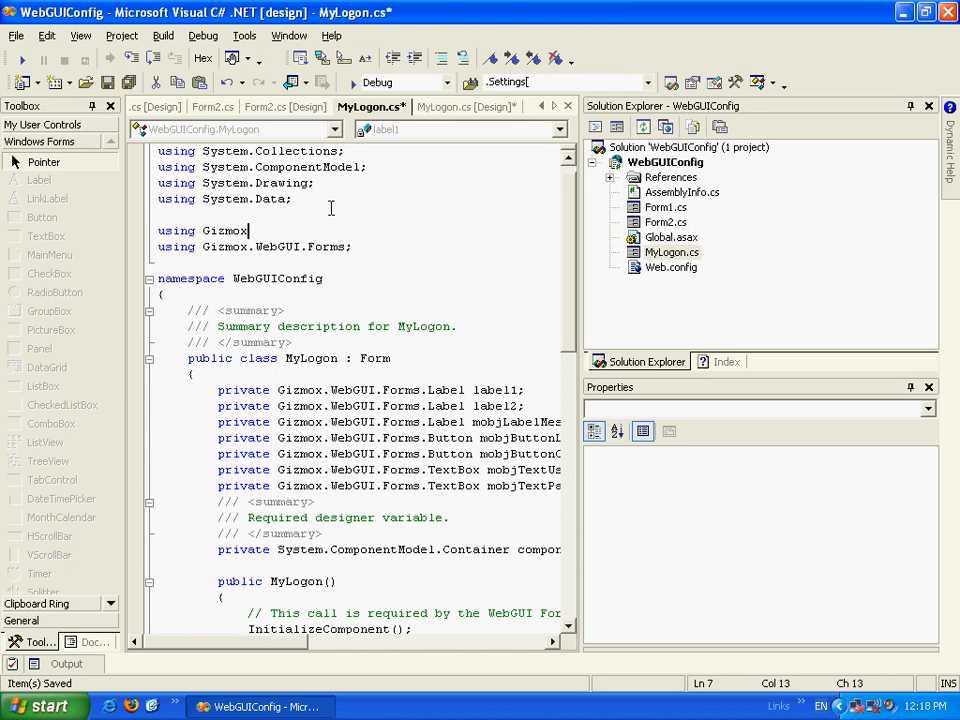
type("w")
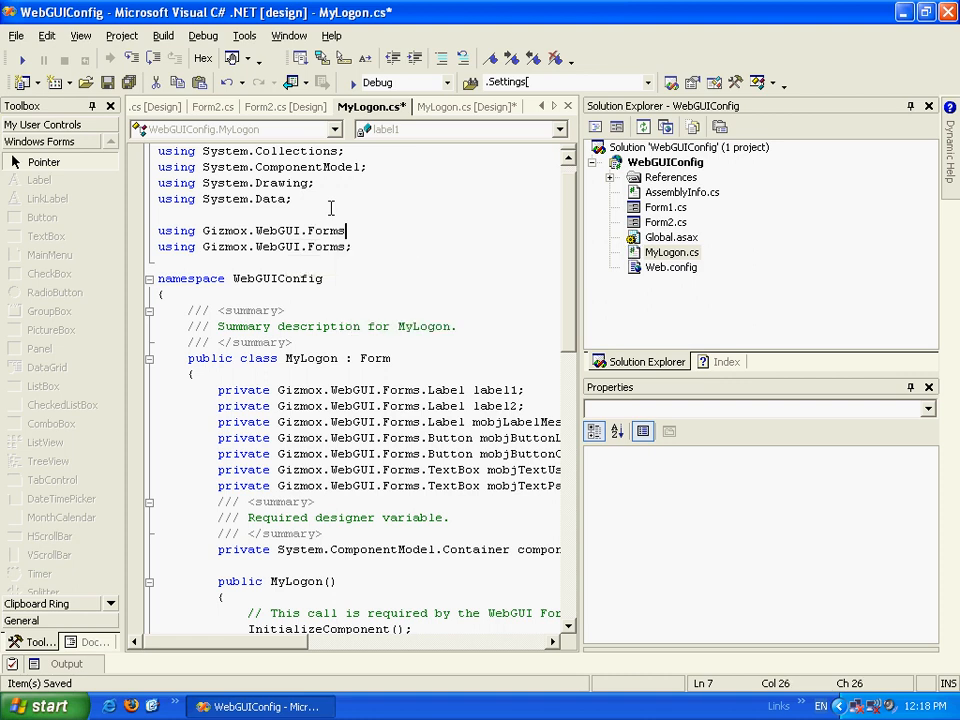
type(".Authentication;")
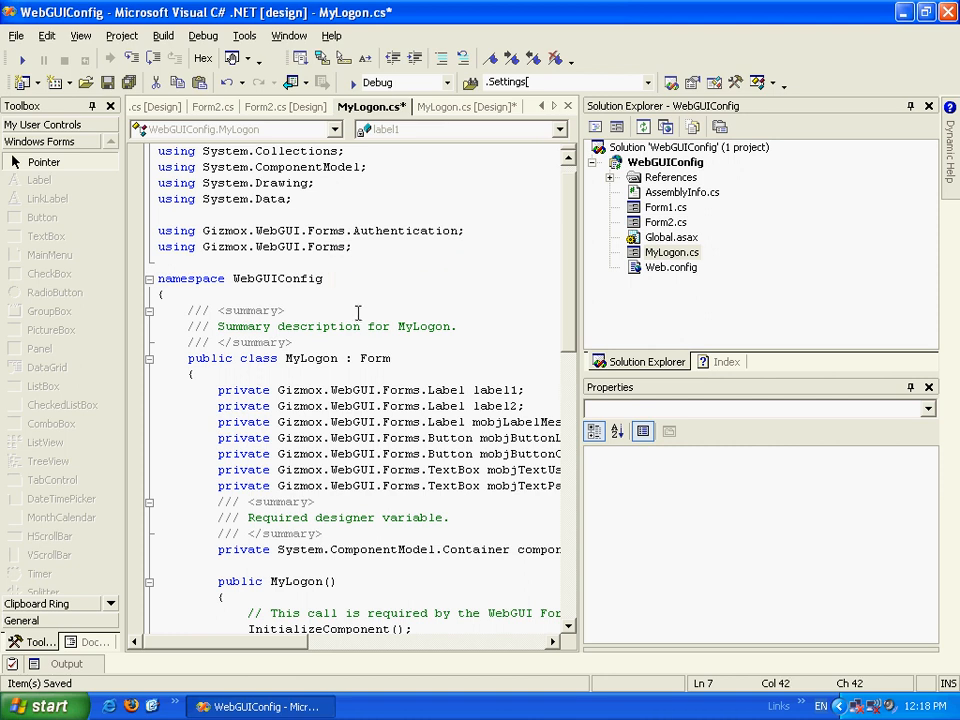
type("lo")
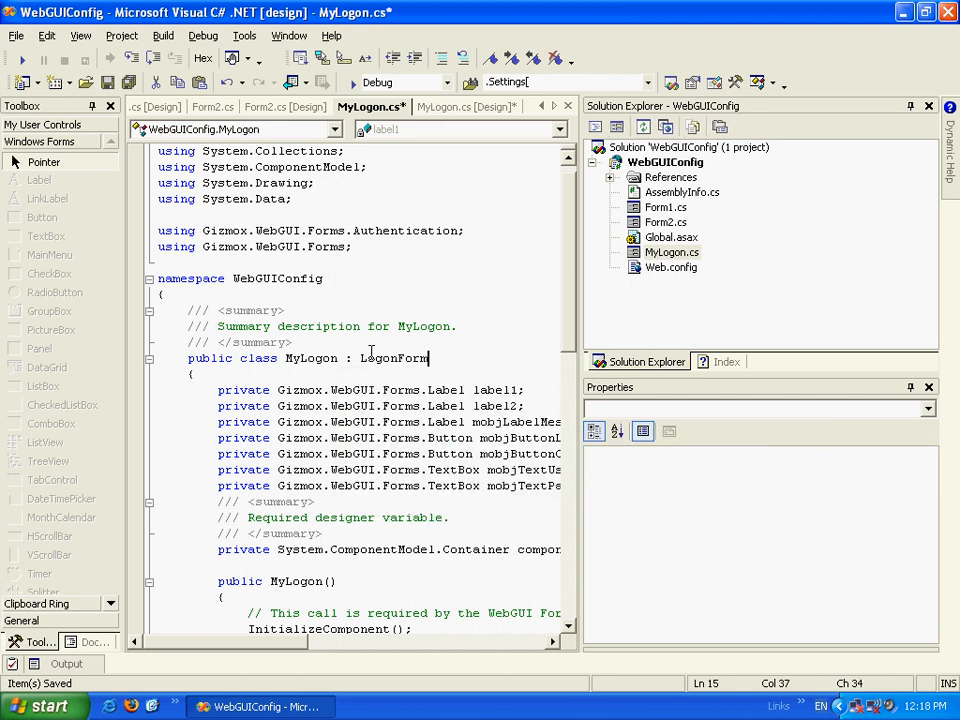
left_click(162, 36)
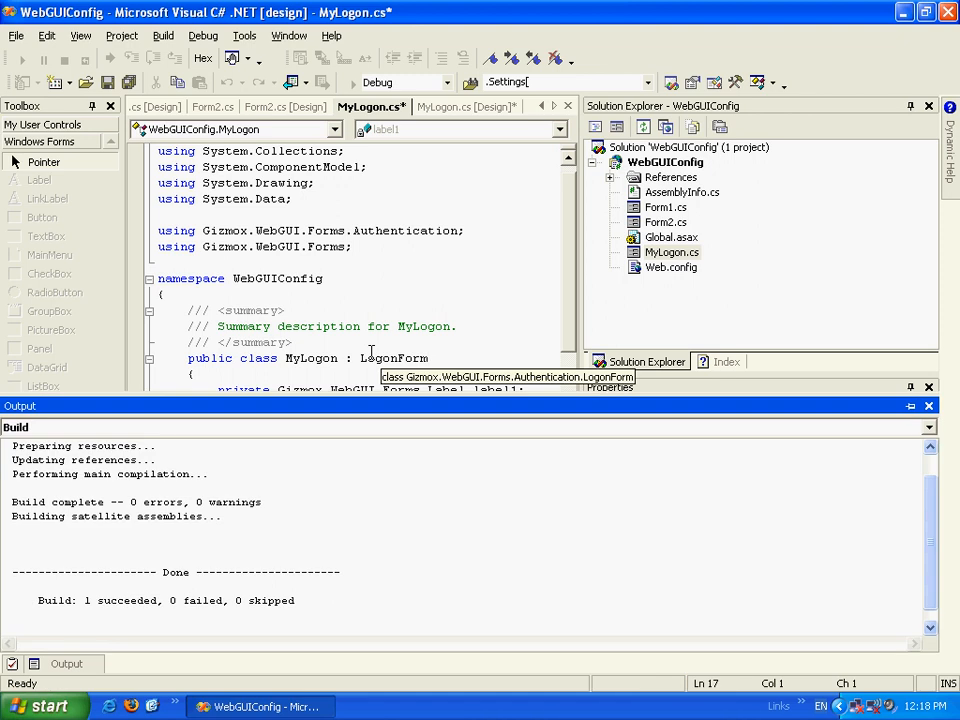
double_click(276, 278)
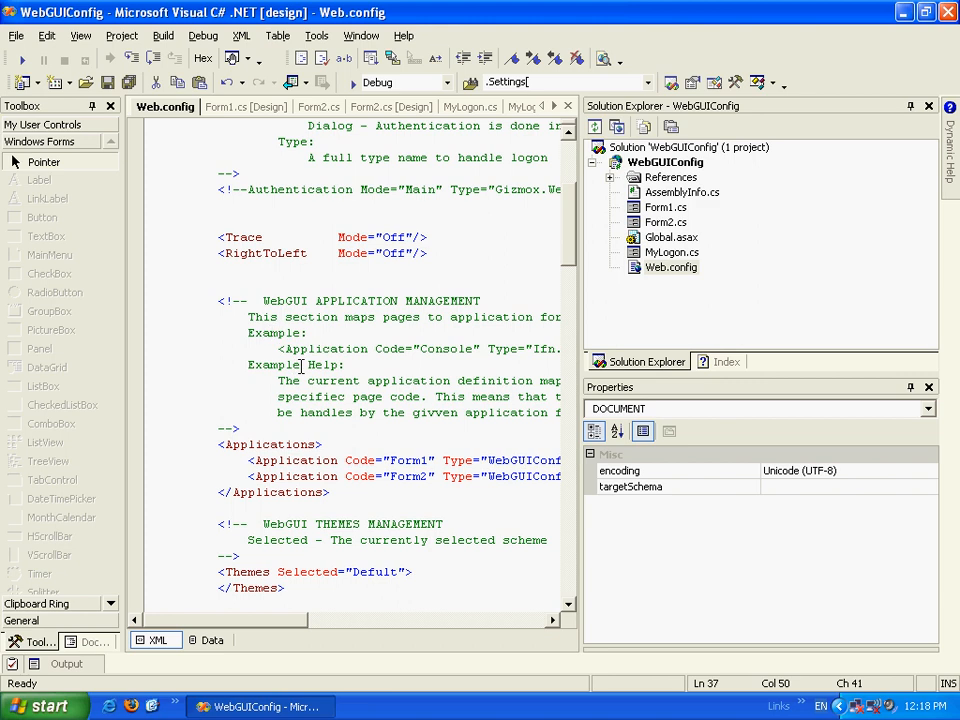
Step: Uncomment Web.config's Authentication element with Type WebGUIConfig.MyLogon and run the application
left_click(250, 190)
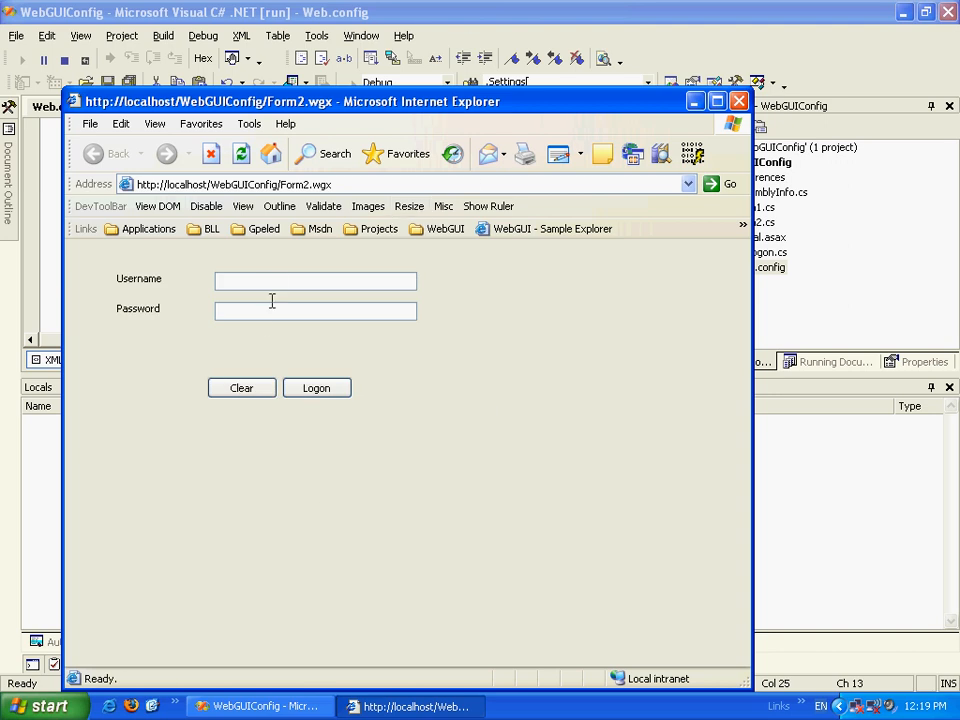
Step: Submit username webgui with a wrong password to get "Invalid username or password."
type("webgui")
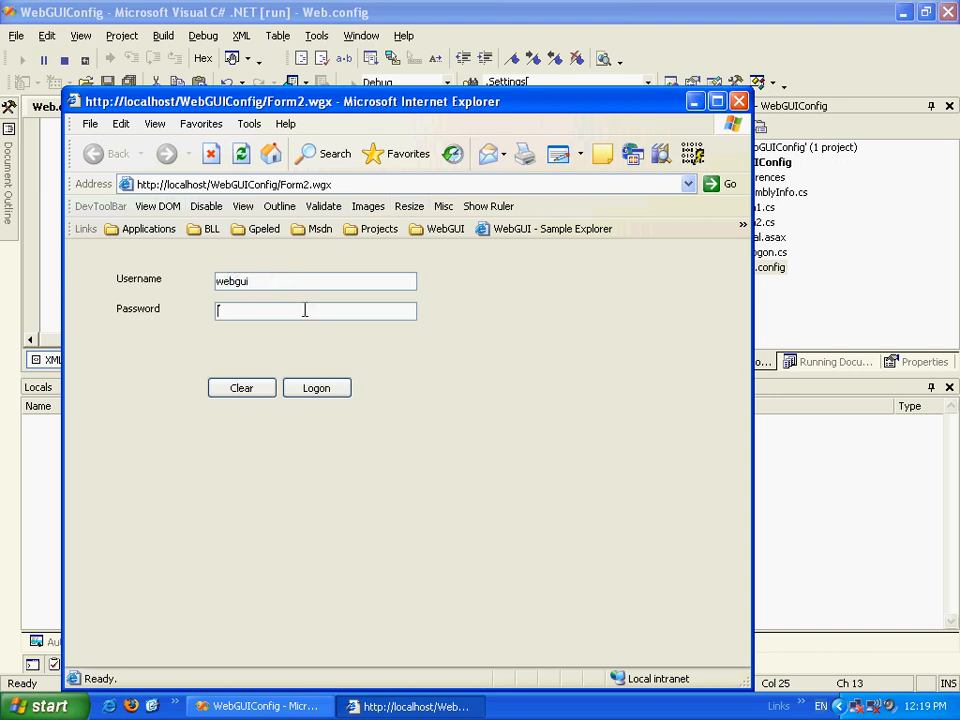
type("worng")
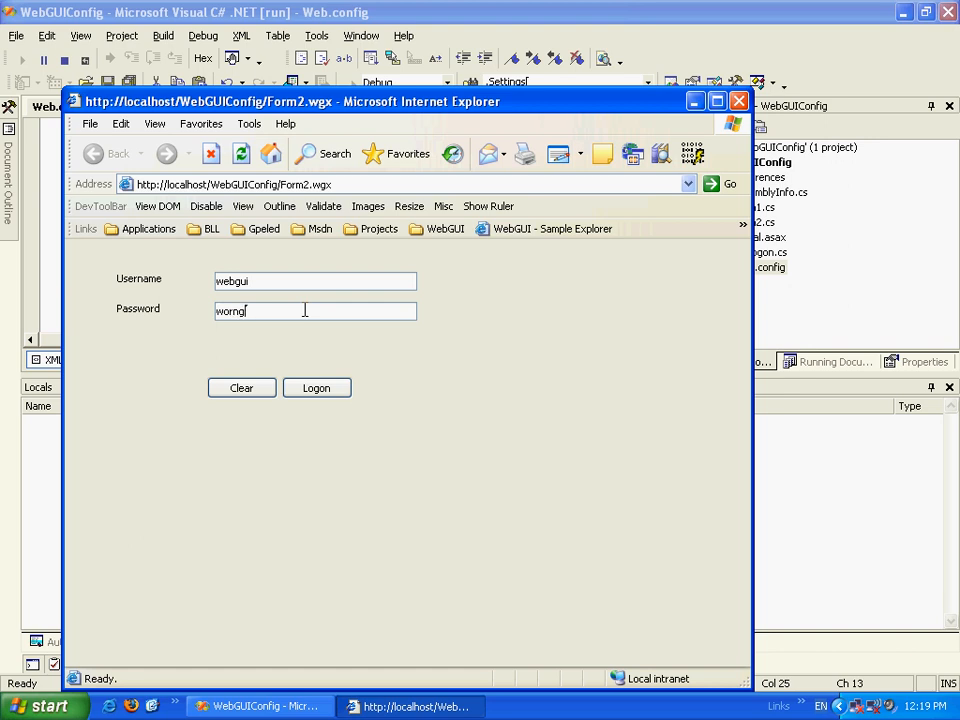
left_click(316, 388)
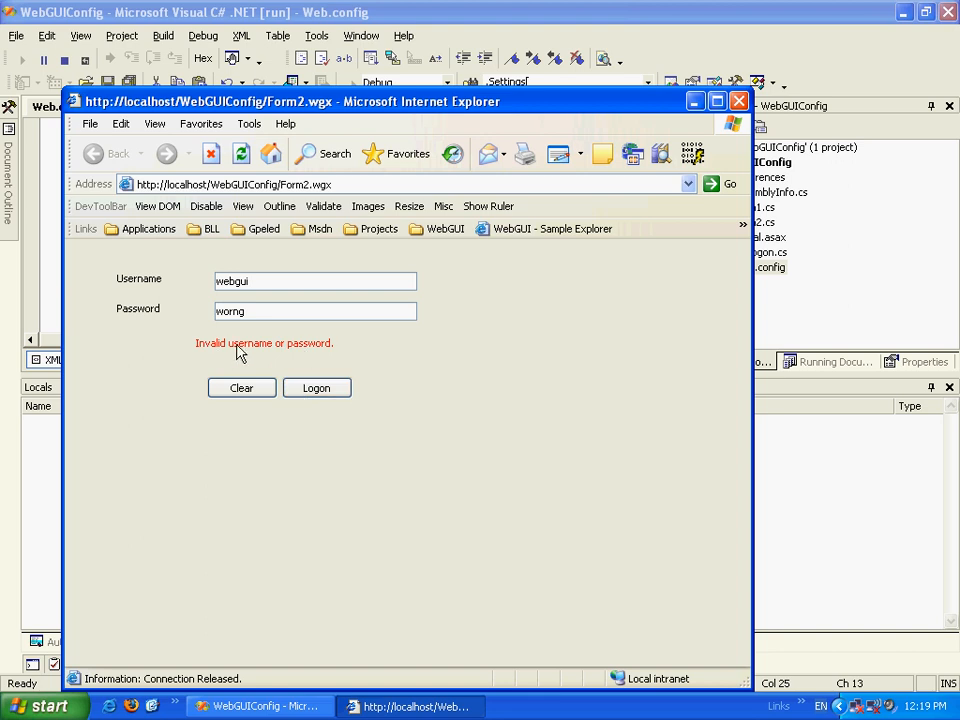
double_click(230, 312)
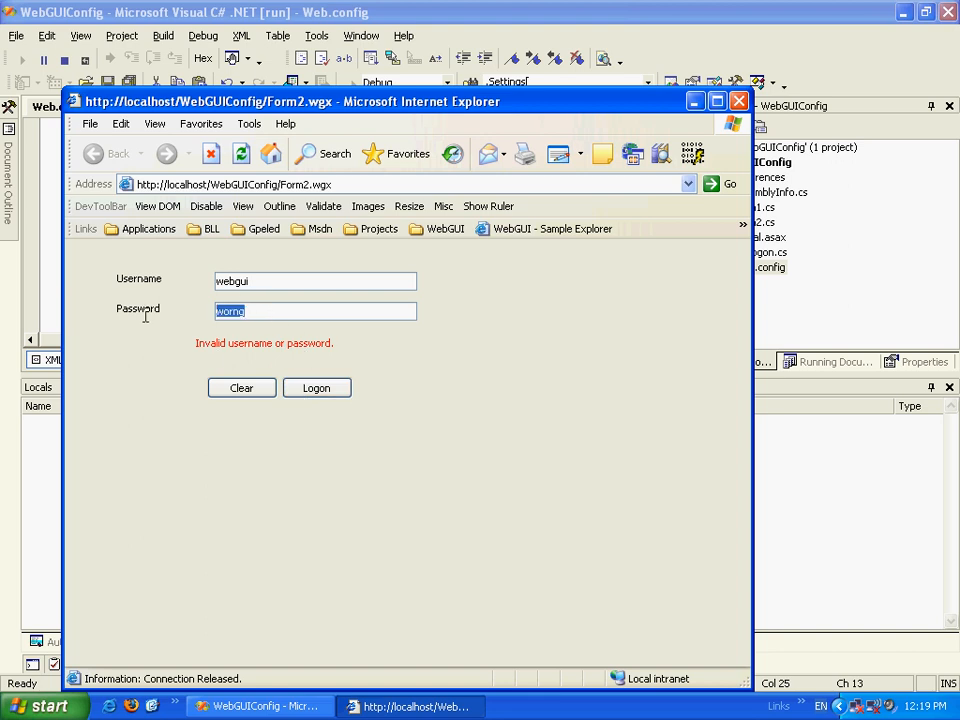
type("webgui")
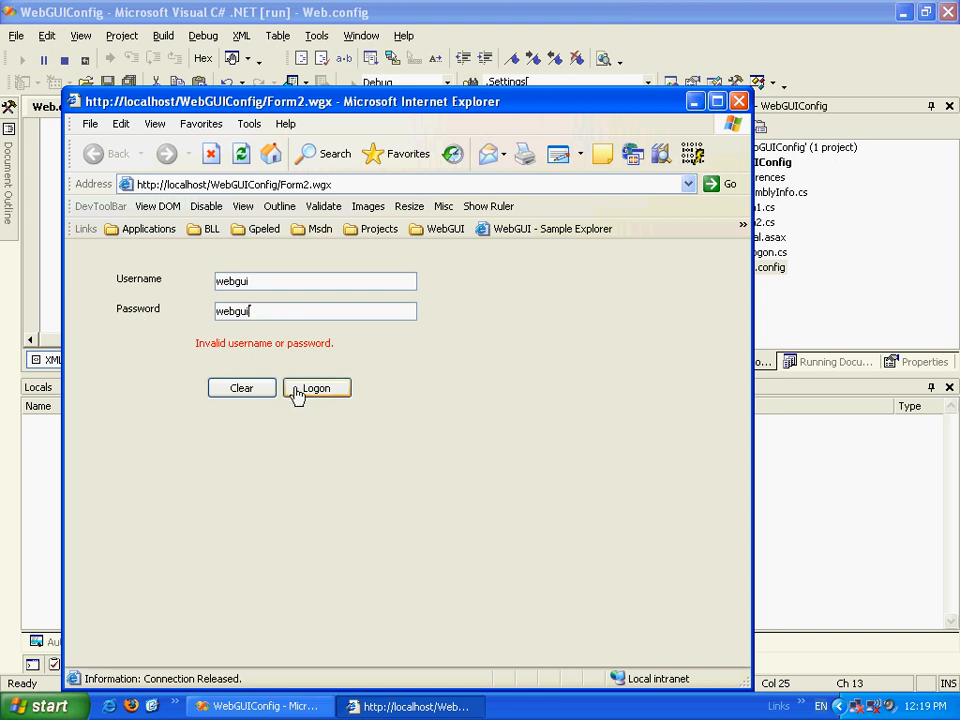
left_click(316, 388)
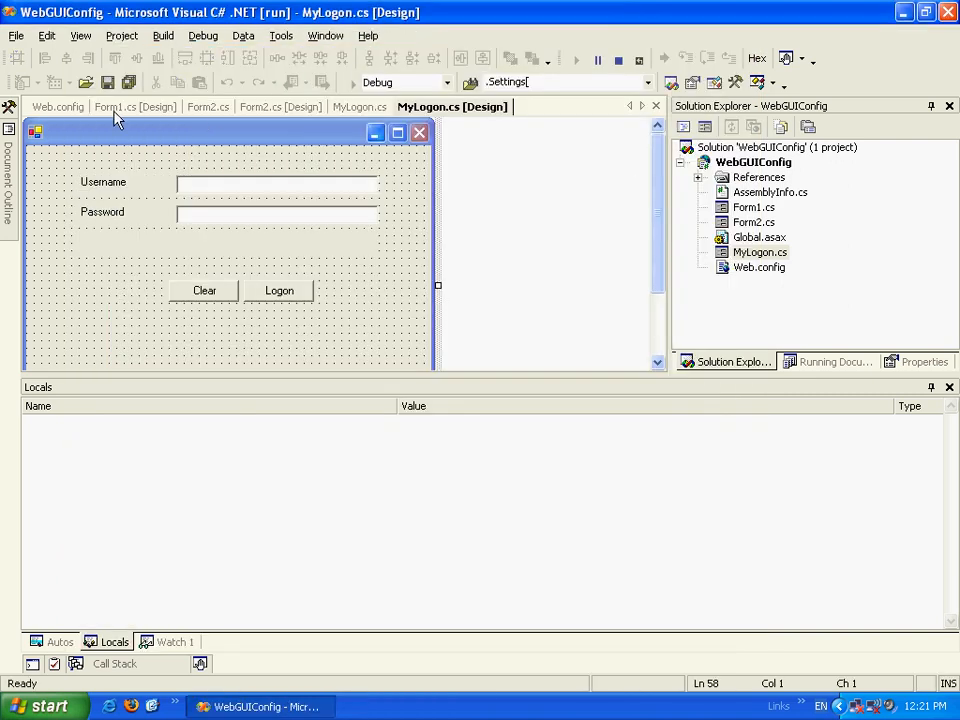
Step: Return to Web.config and bring its WebGUI authentication management section into view
left_click(58, 108)
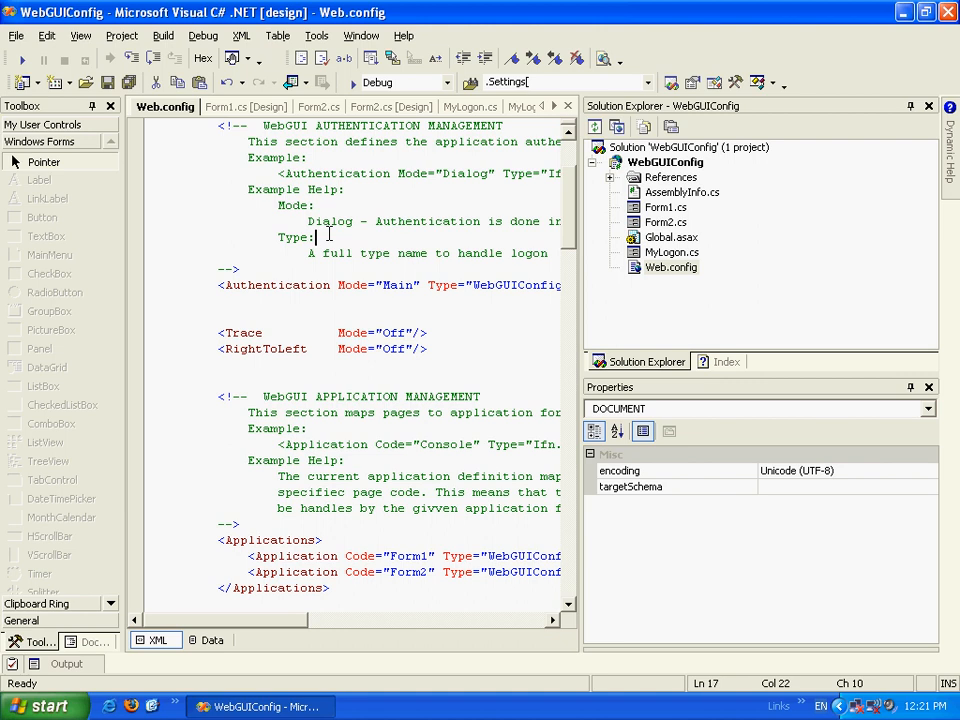
scroll("down", 3)
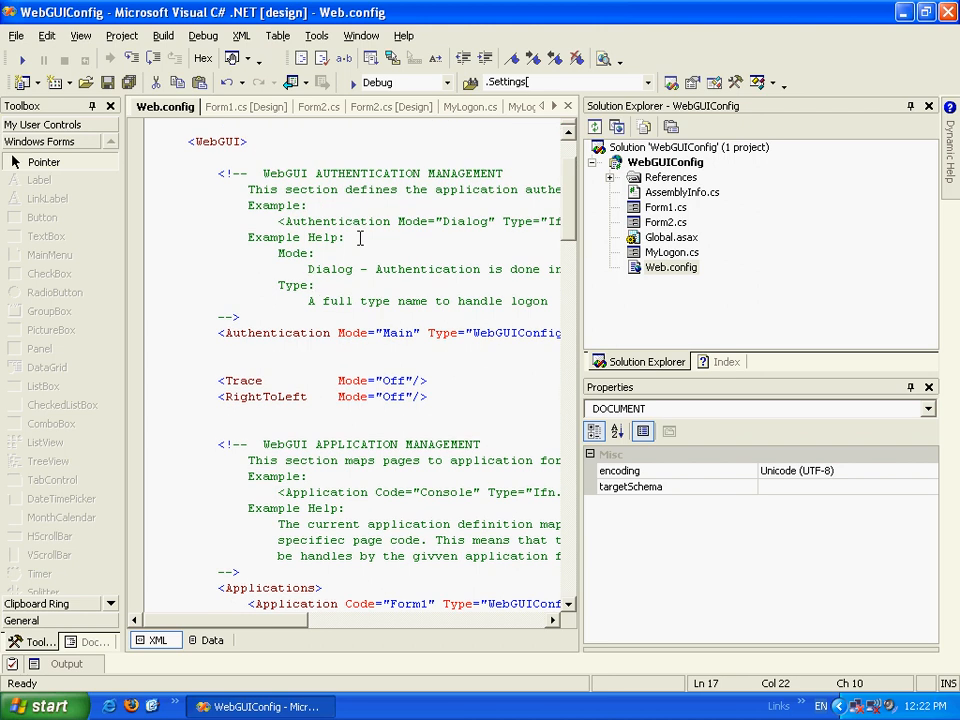
left_click(316, 284)
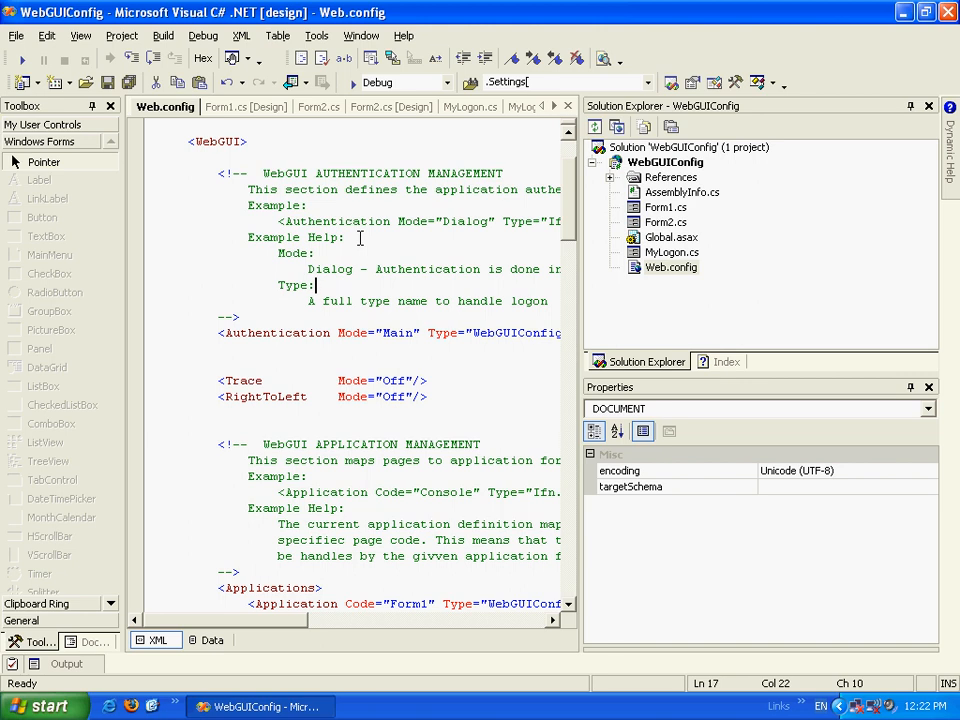